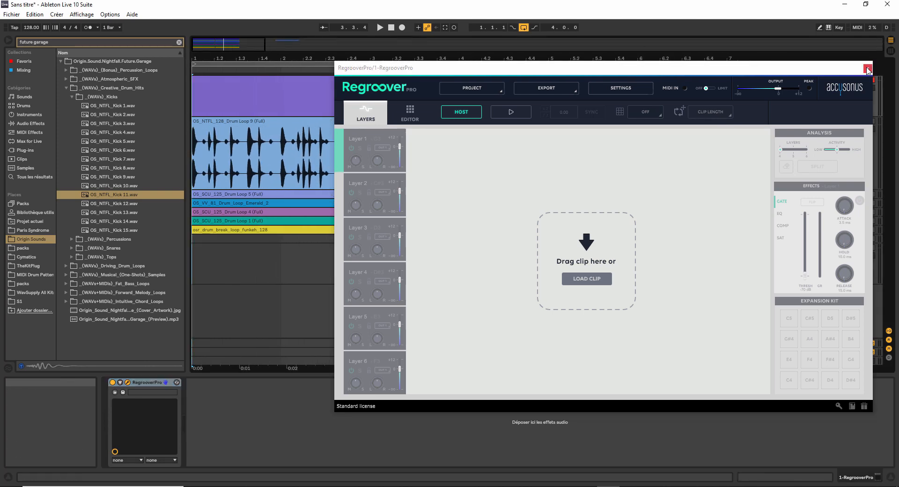
Close the empty Regroover Pro window to reveal the drum-loop arrangement
left_click(868, 68)
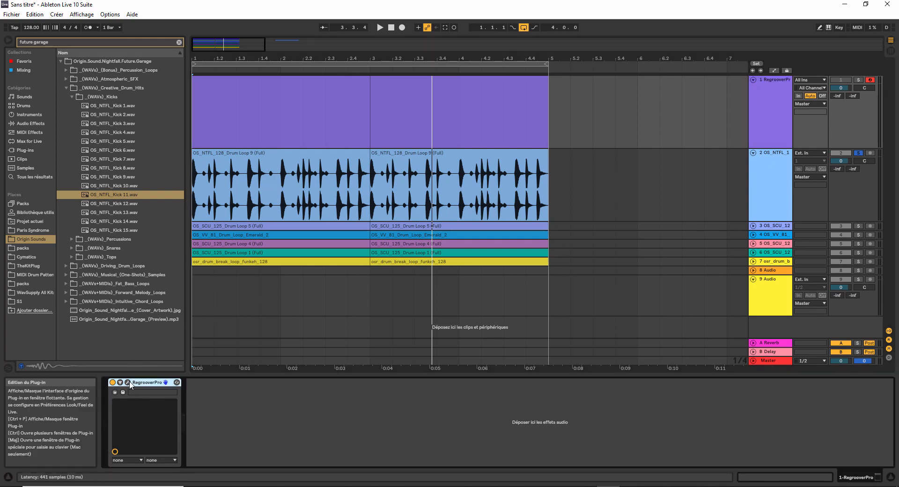
Play the drum loops from 1.1.1 and bring the Regroover Pro plugin window back up
left_click(392, 28)
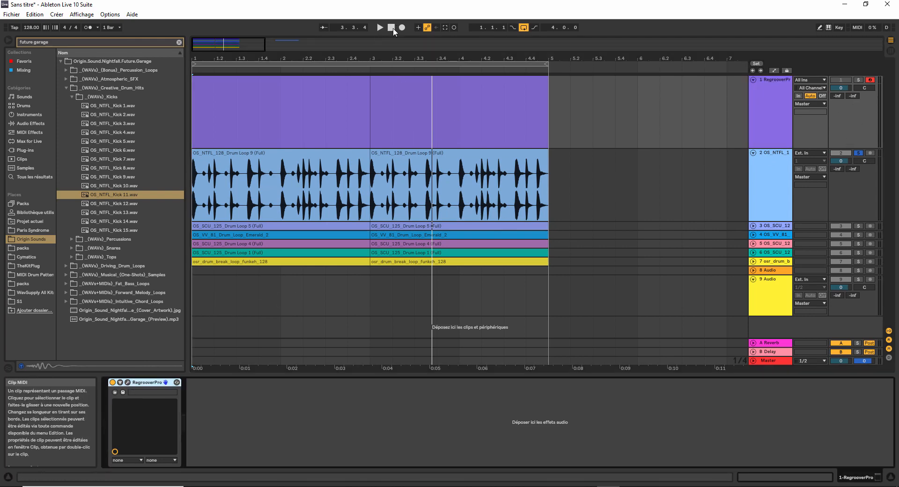
left_click(379, 27)
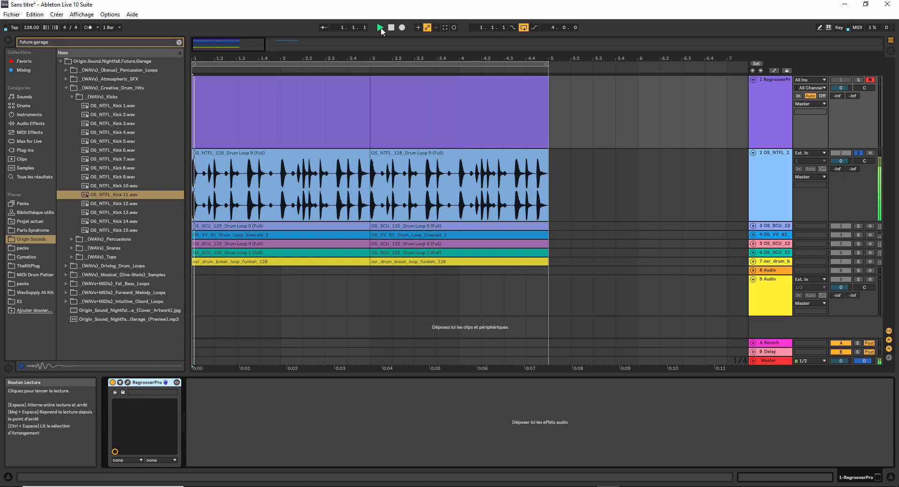
left_click(379, 27)
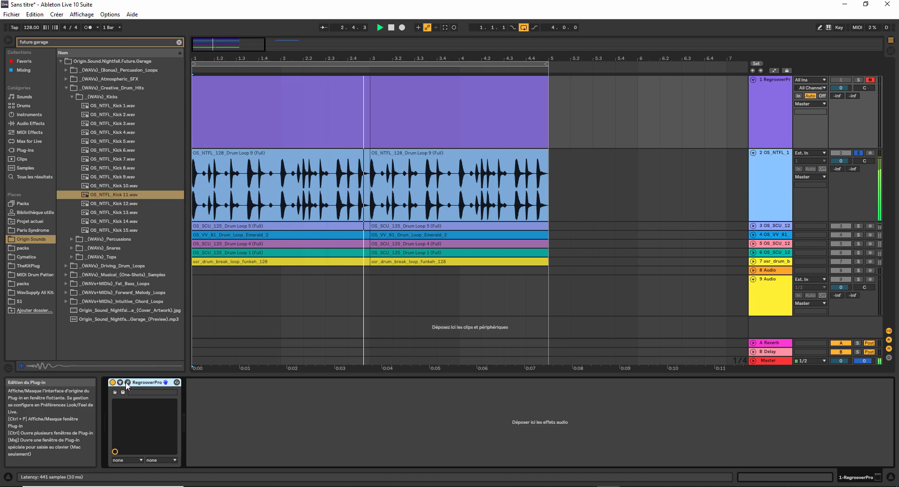
left_click(127, 382)
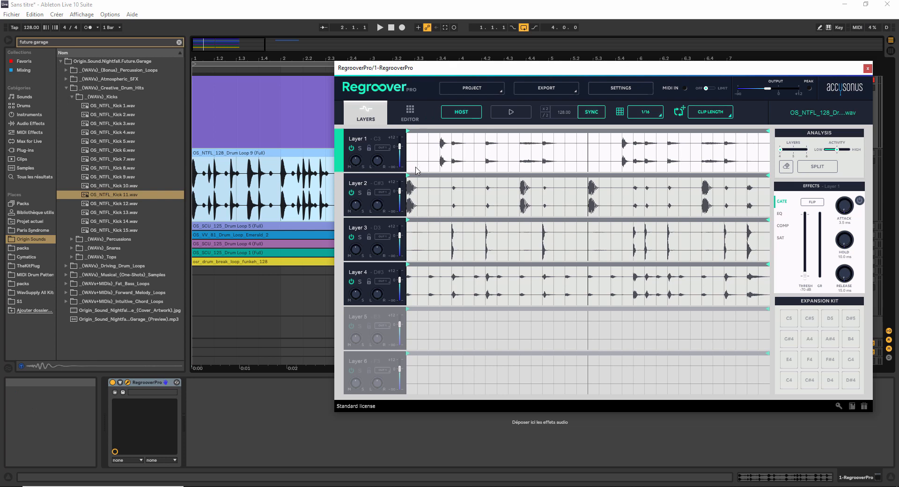
mouse_move(780, 152)
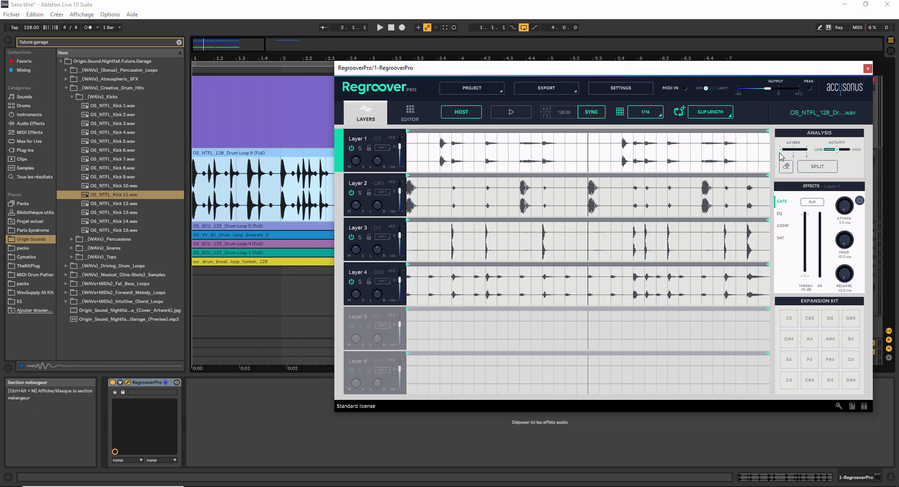
mouse_move(779, 63)
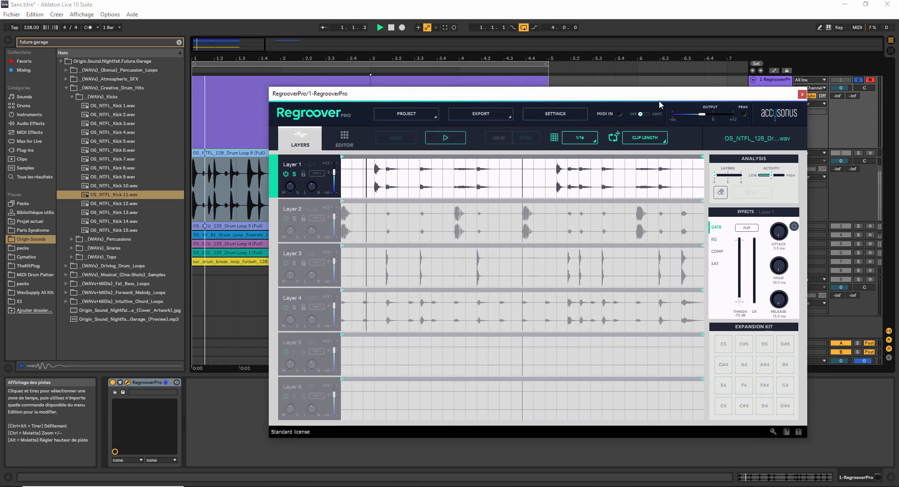
Make Regroover follow the host tempo, restore all layers, then solo Layer 3
left_click(445, 137)
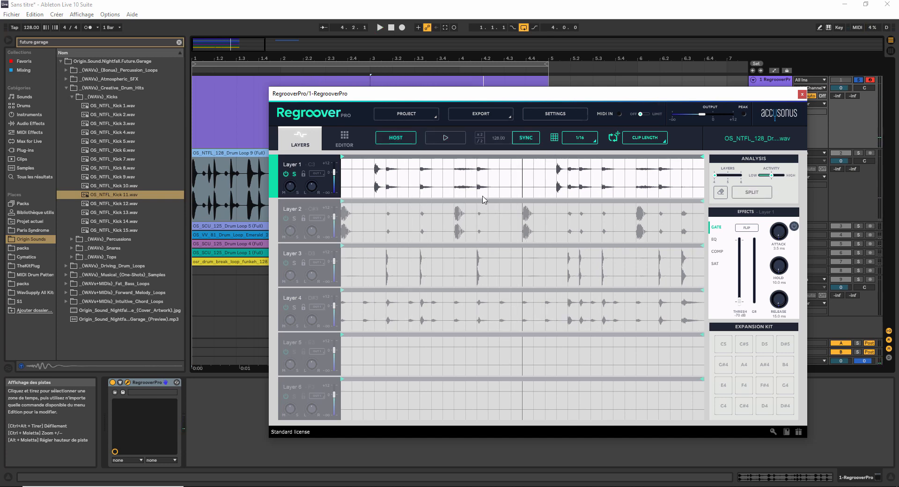
mouse_move(411, 183)
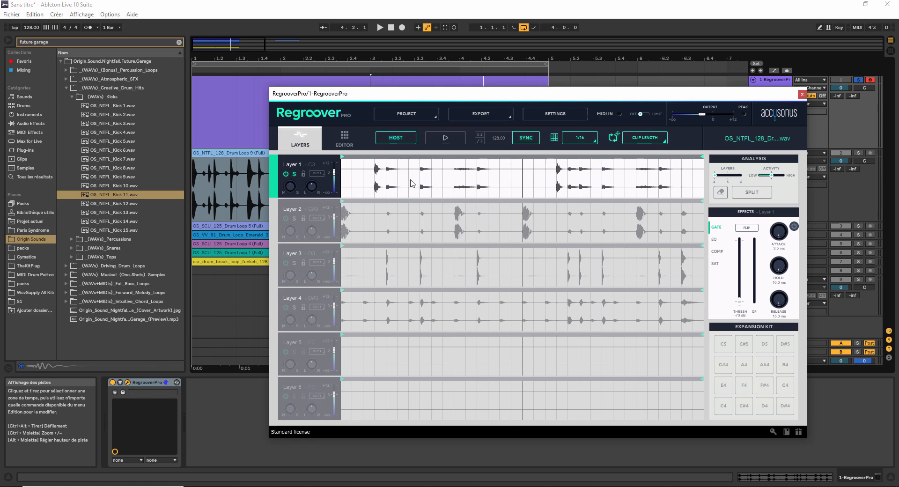
mouse_move(295, 222)
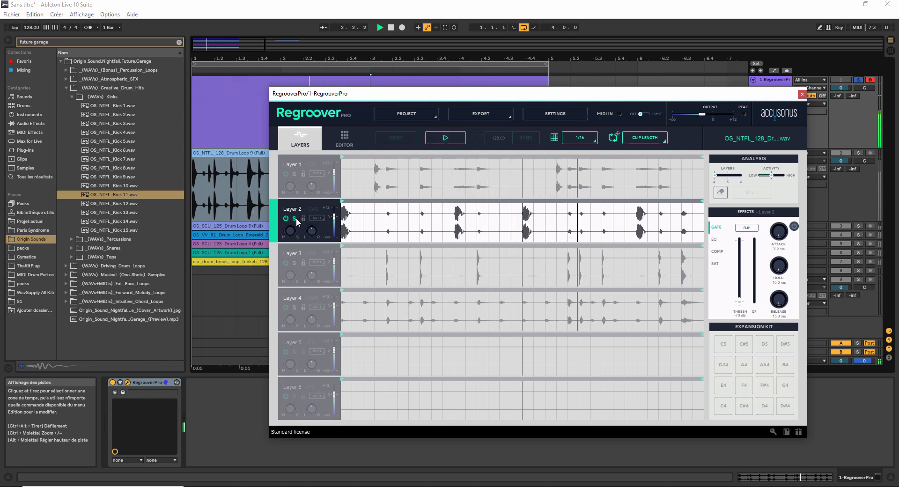
left_click(445, 137)
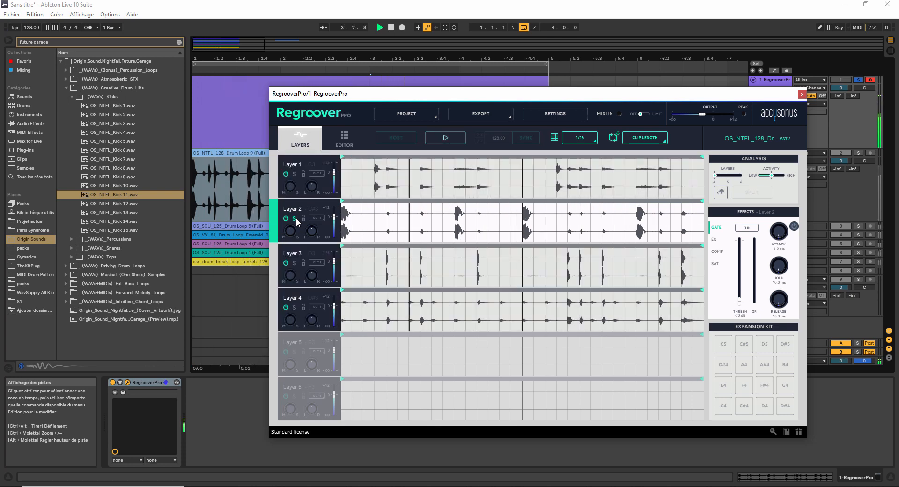
left_click(294, 263)
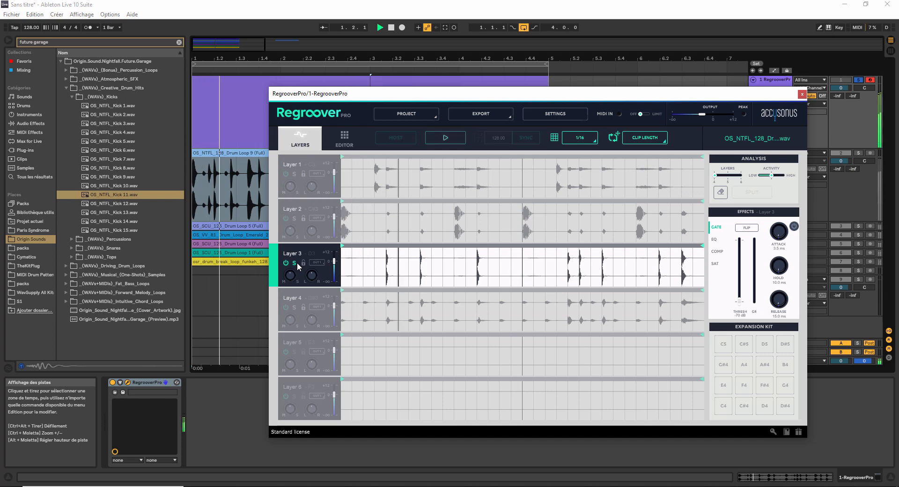
Keep Layer 3 playing alone and adjust its lane while auditioning
left_click(444, 138)
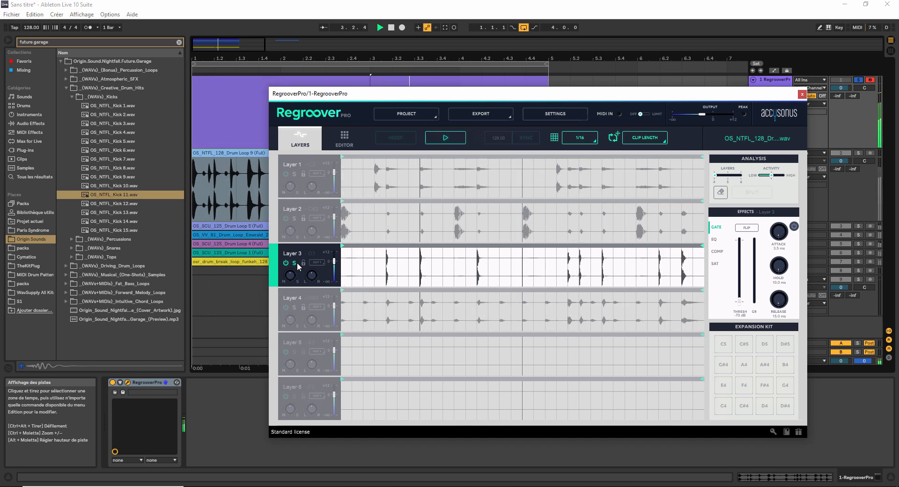
left_click(445, 138)
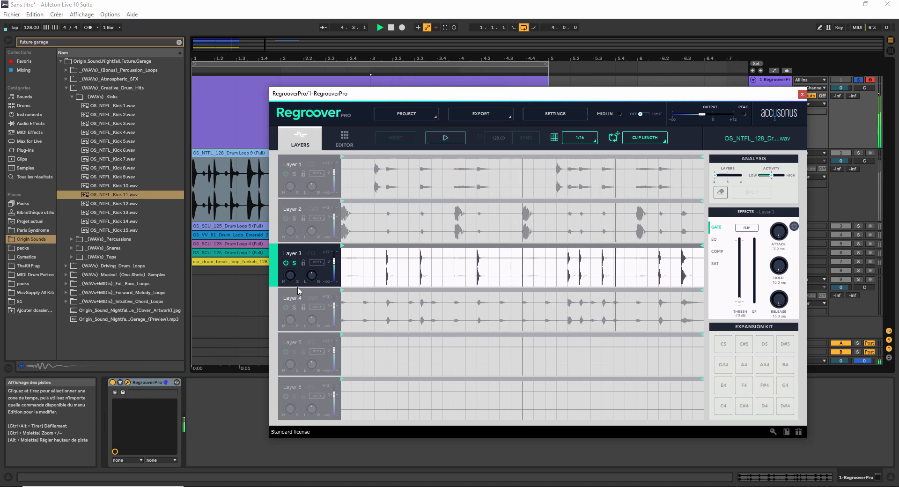
left_click(285, 310)
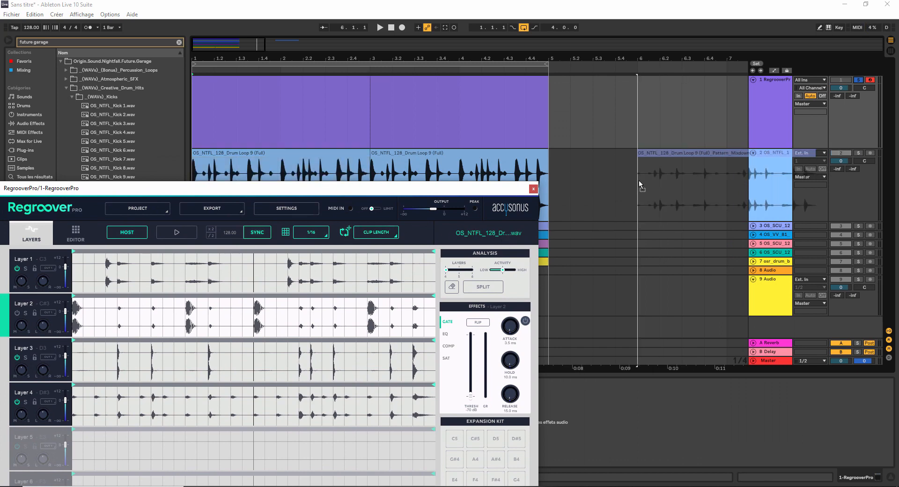
Place a Regroover pattern mixdown at bar 6 and start converting a clip to MIDI
left_click(533, 189)
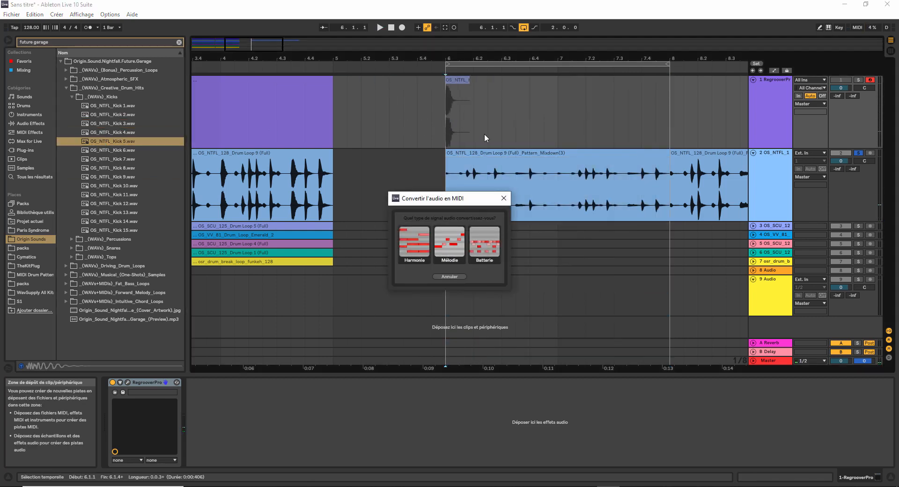
left_click(449, 276)
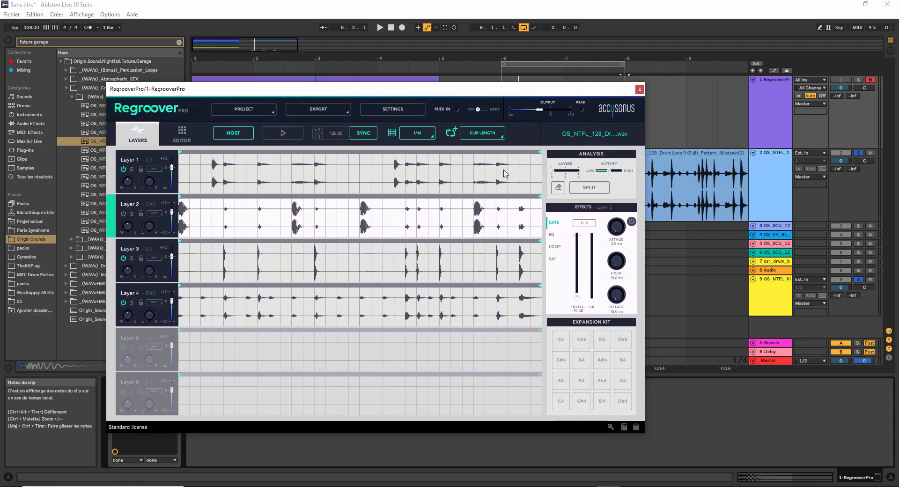
mouse_move(511, 204)
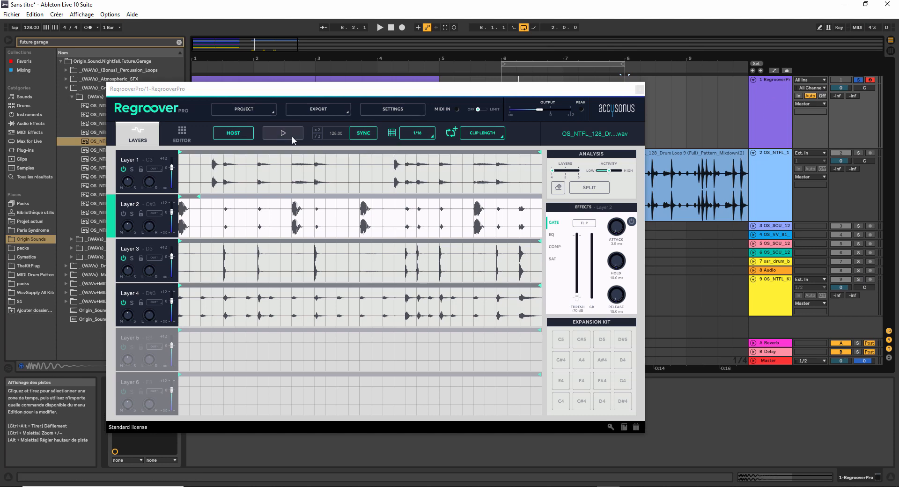
Play the split layers and mark short regions within Layers 1, 3 and 4
left_click(282, 132)
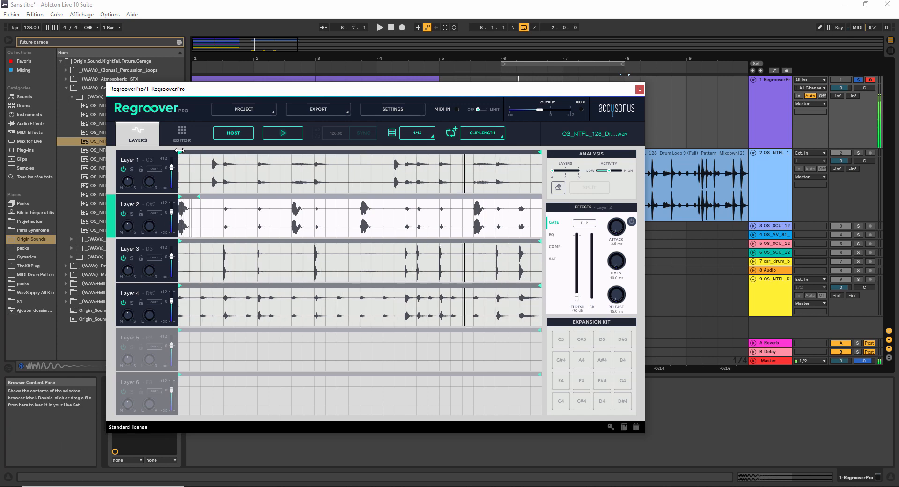
left_click(129, 160)
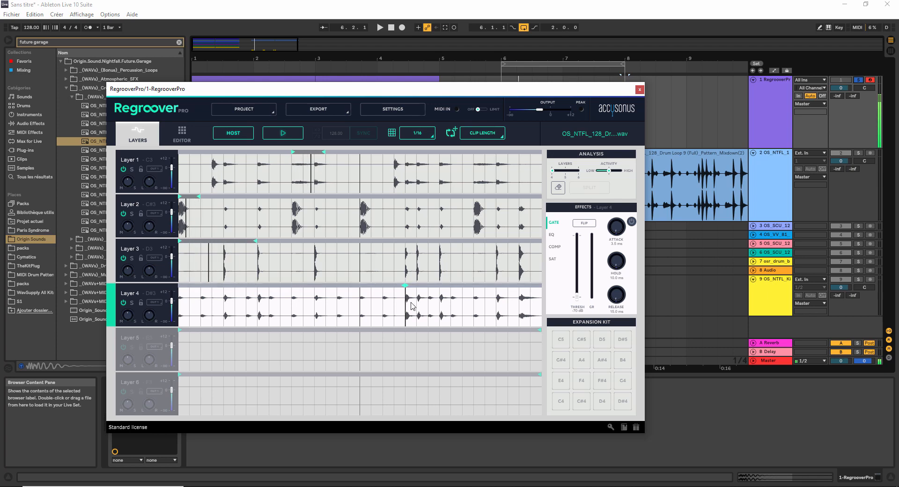
left_click(380, 27)
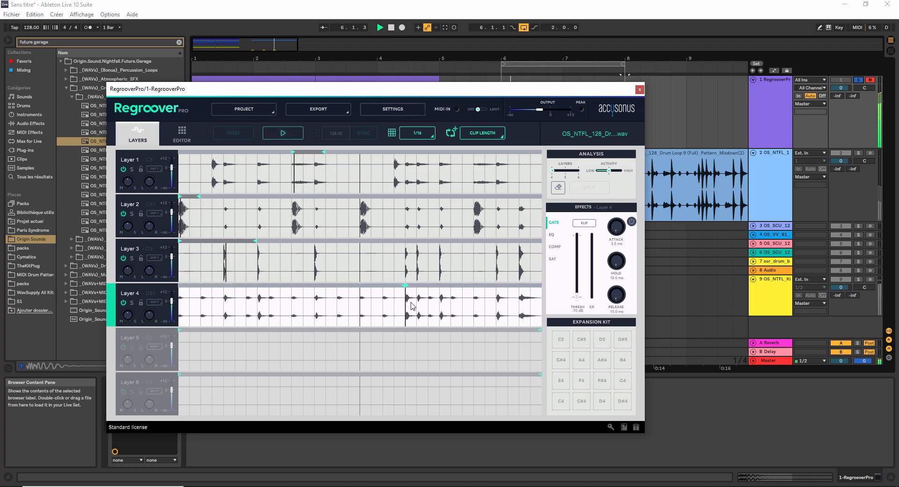
left_click(282, 133)
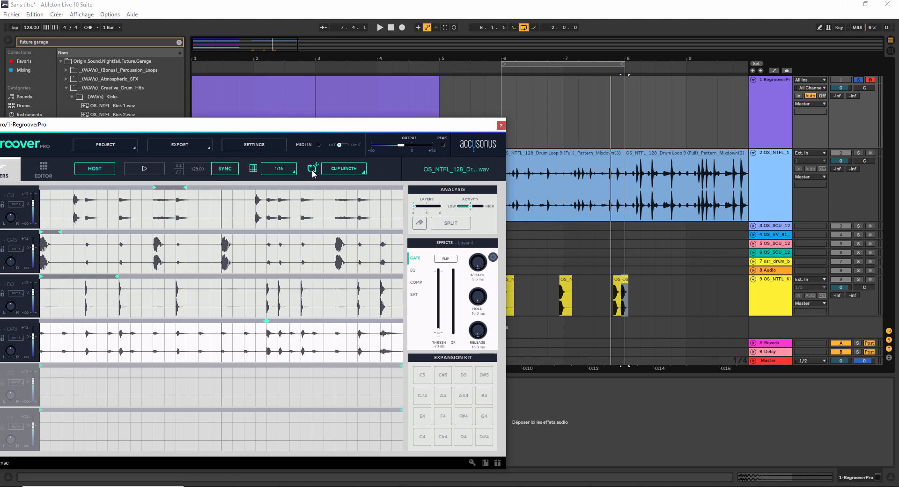
Export the current pattern mixdown onto track 9 across bars 6–8
left_click(548, 291)
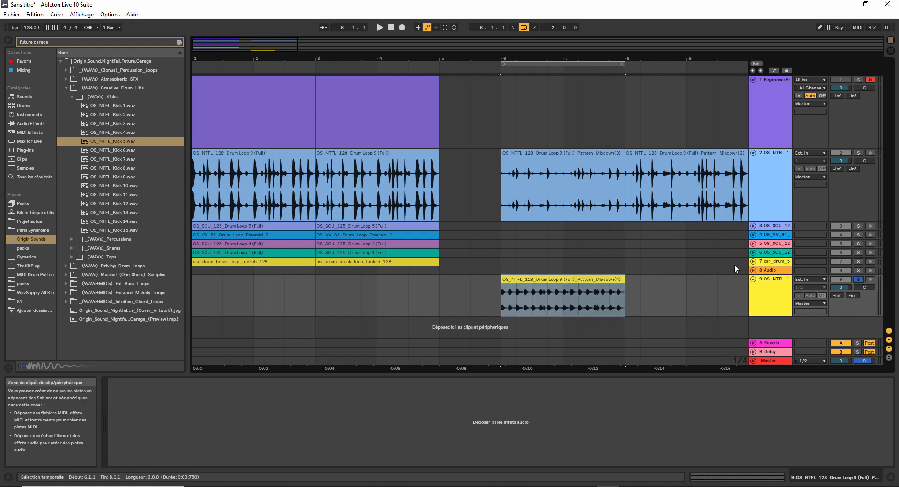
left_click(379, 27)
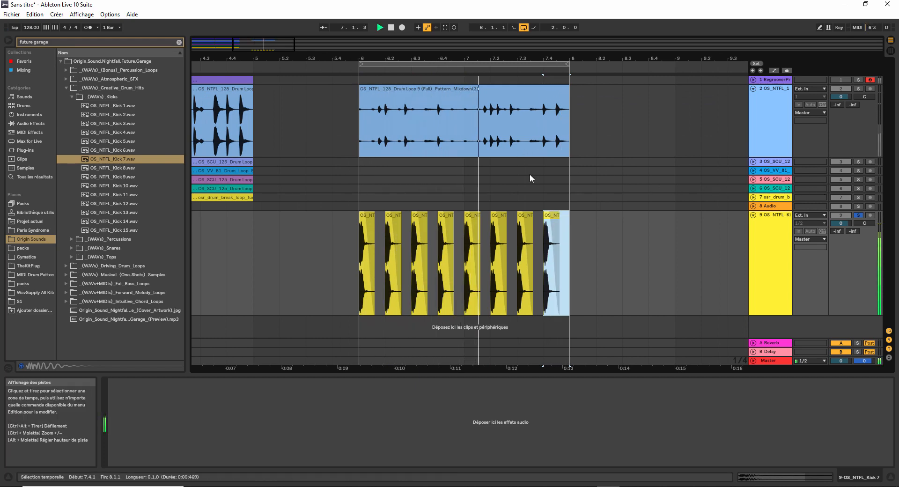
Return the transport to the start and go back to the Regroover Pro track
left_click(391, 27)
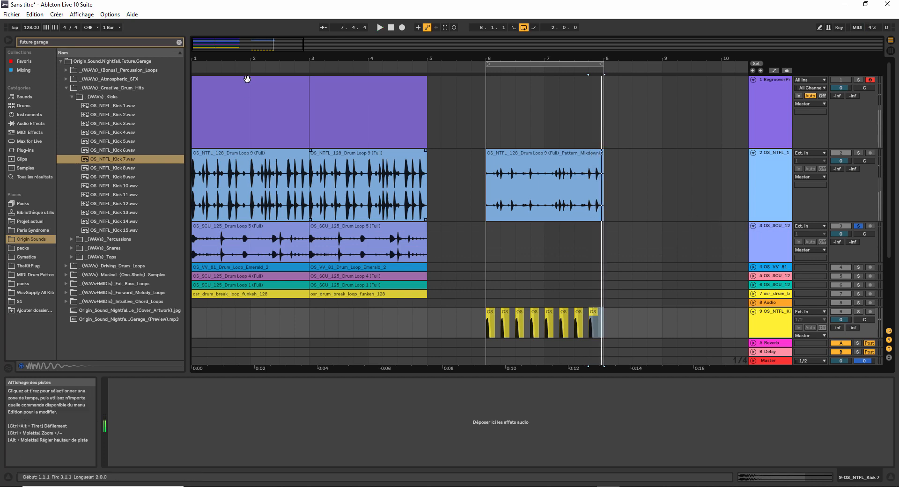
left_click(379, 27)
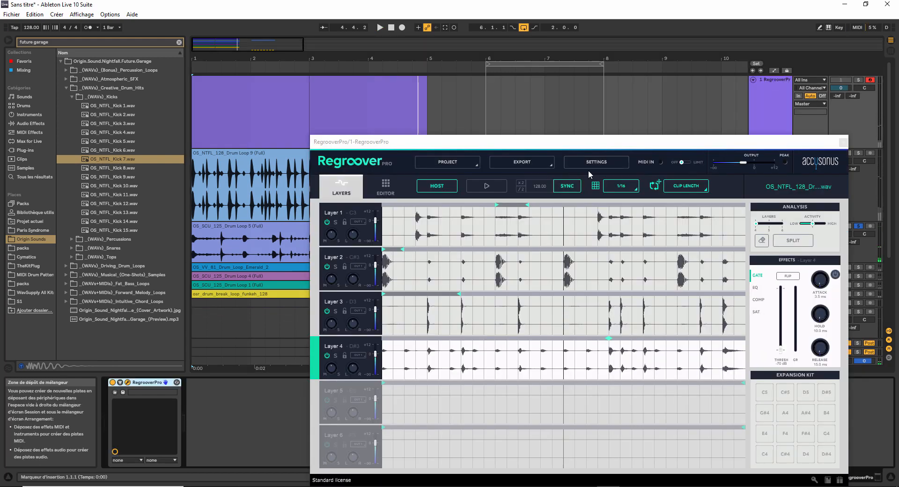
Start a new Regroover project, confirming the reset warning
left_click(447, 161)
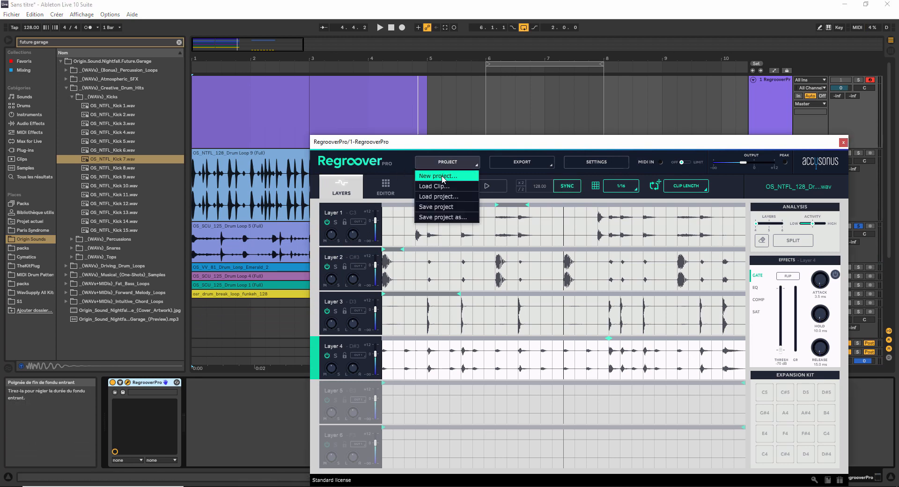
left_click(437, 176)
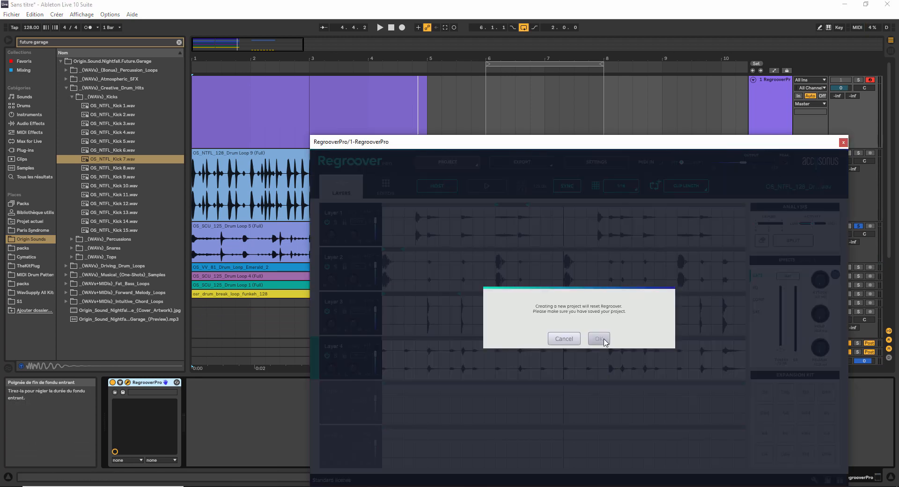
left_click(599, 339)
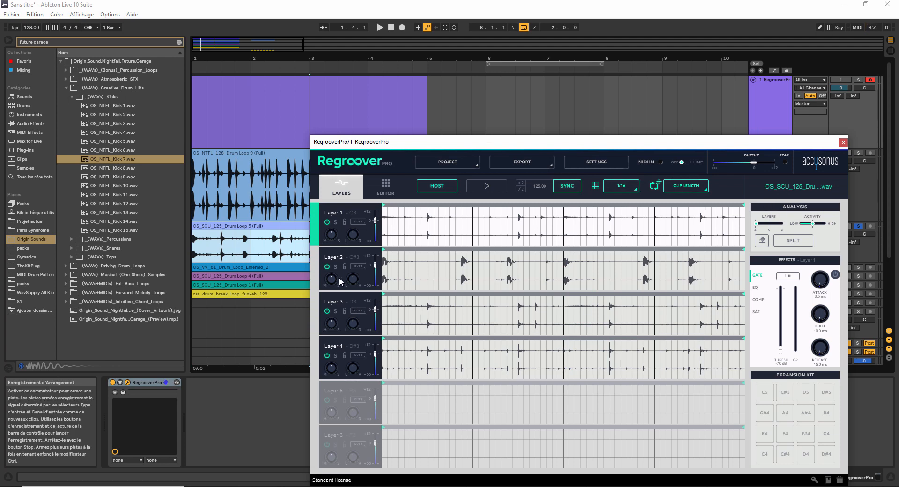
Play the set and audition the second and fourth OS_SCU_125 drum layers
left_click(335, 270)
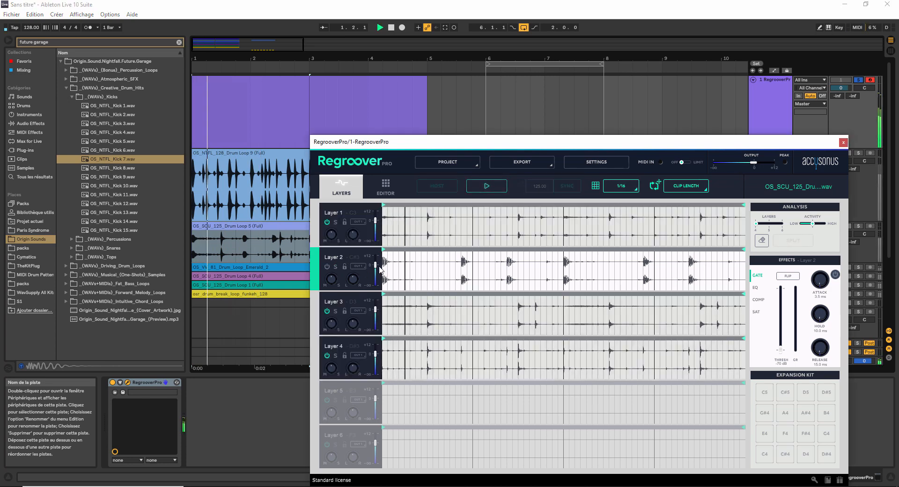
left_click(486, 186)
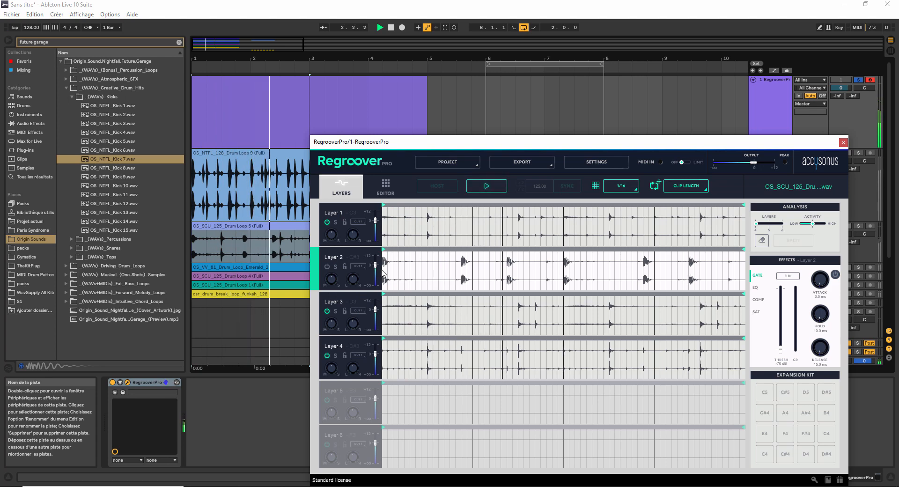
left_click(486, 185)
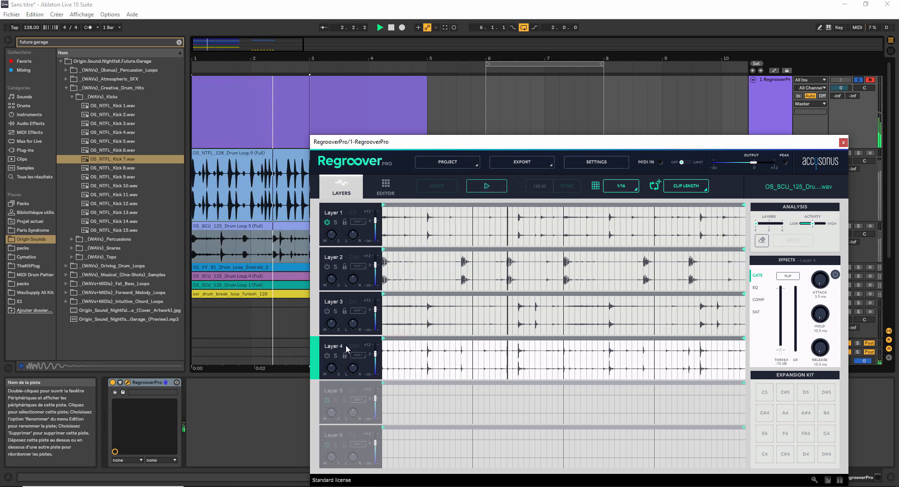
left_click(485, 185)
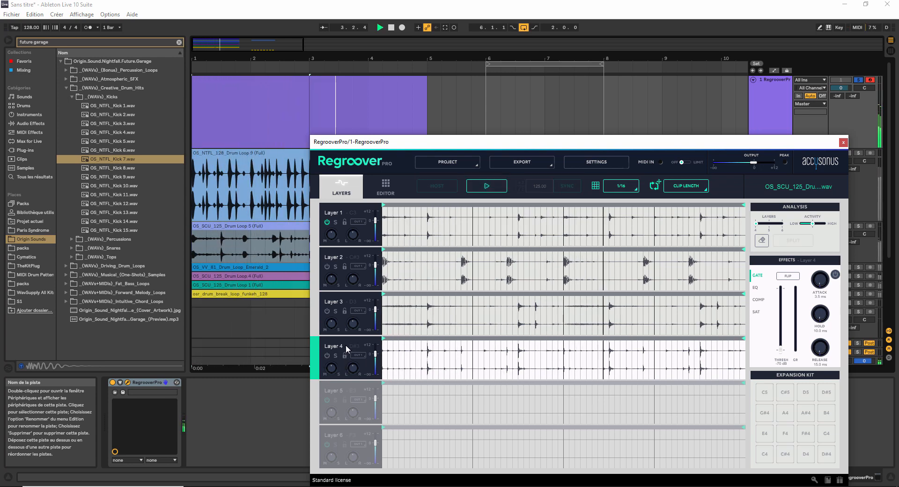
Stop playback before loading the osr drum break into Regroover
left_click(485, 185)
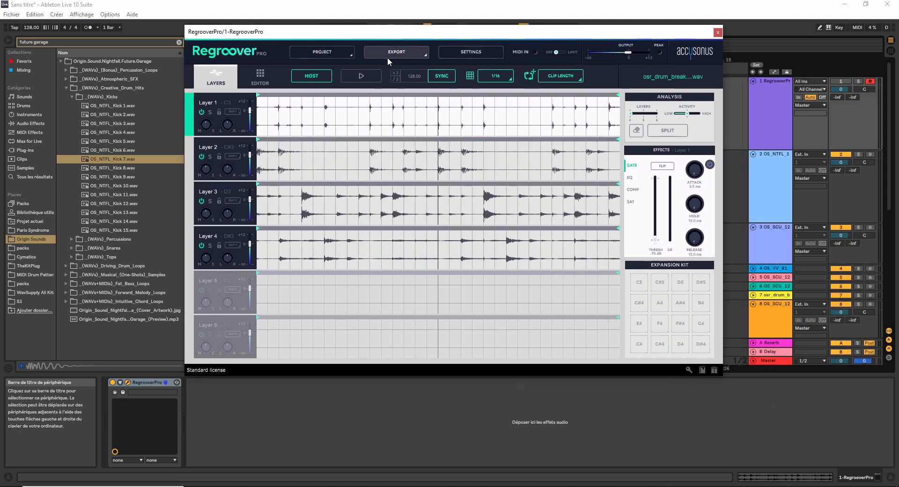
mouse_move(400, 104)
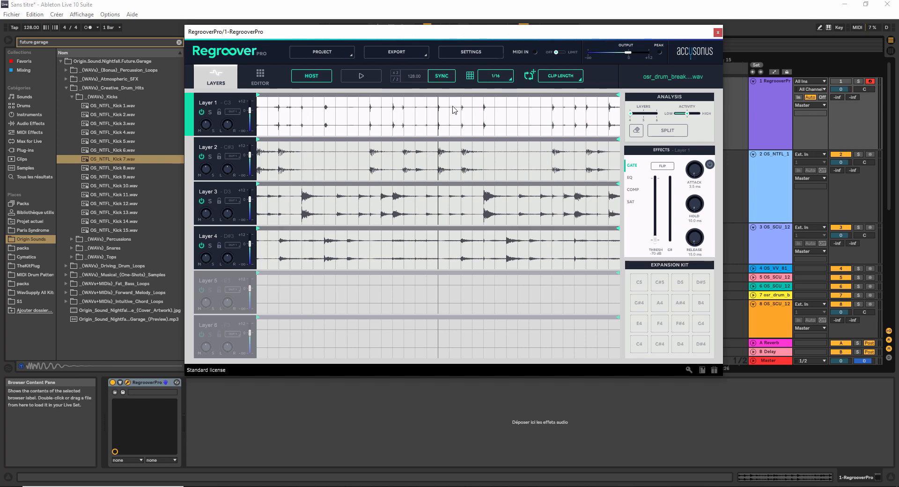
Play the osr_drum_break with Layer 3 selected and drag section markers onto Layers 3 and 4
left_click(224, 203)
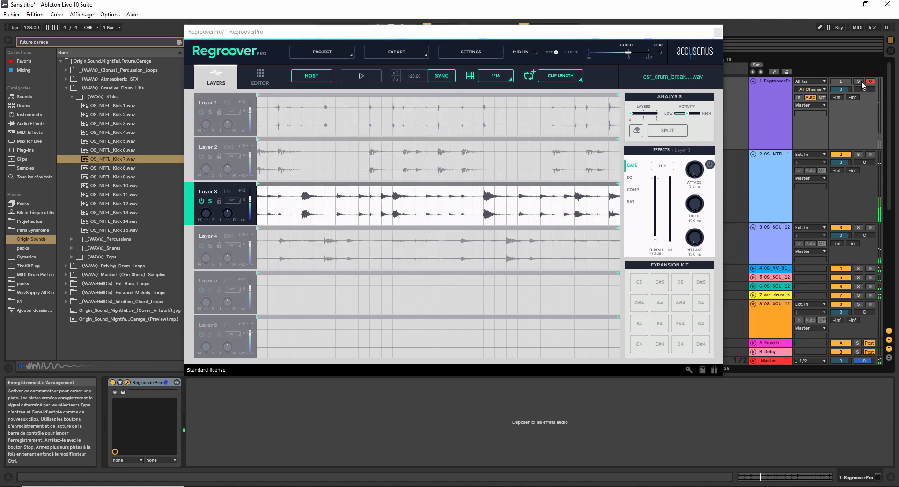
left_click(361, 75)
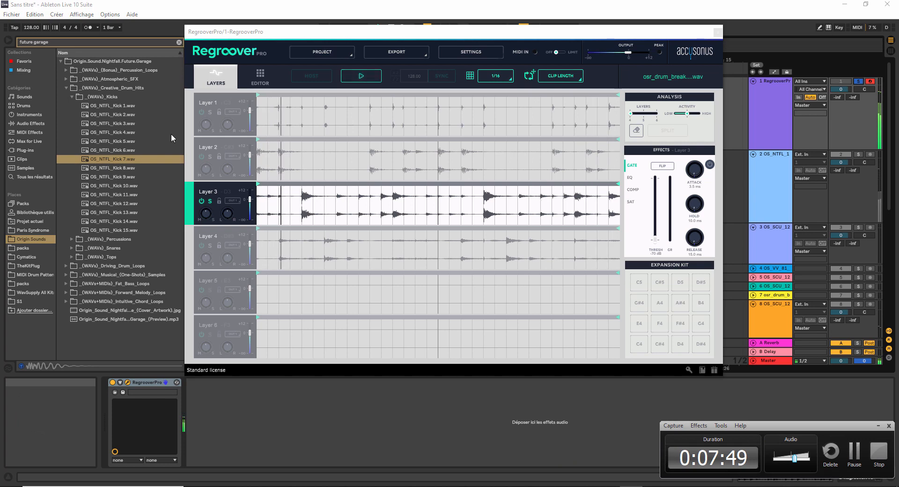
left_click(209, 159)
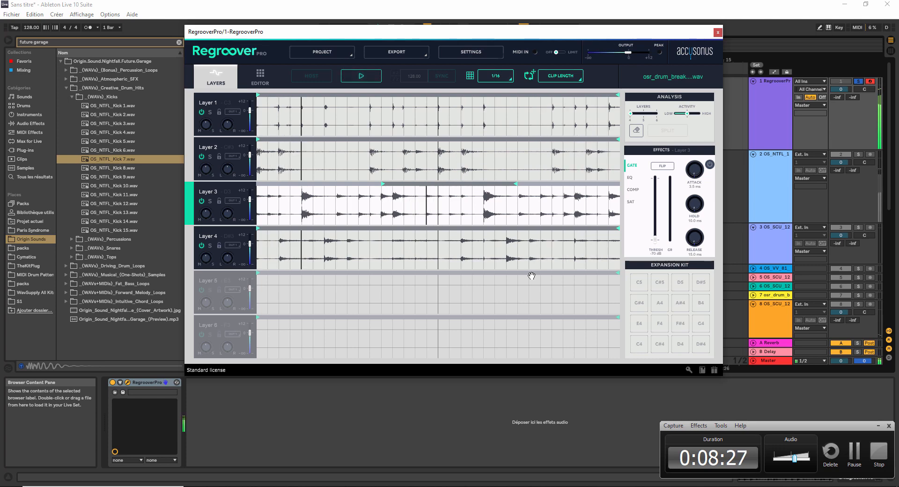
left_click(208, 235)
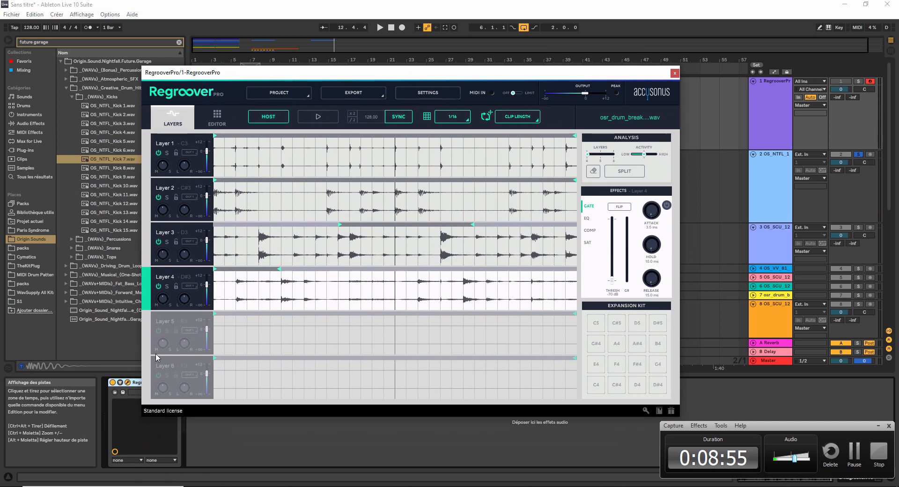
mouse_move(623, 305)
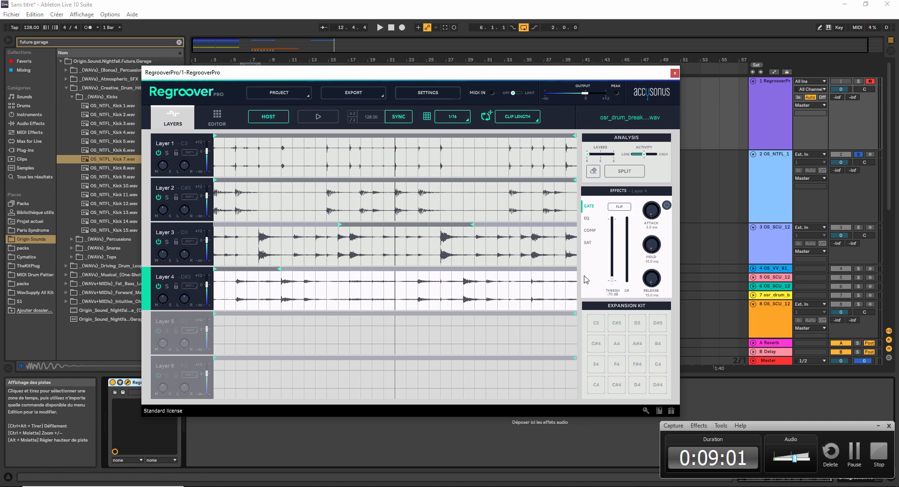
mouse_move(592, 266)
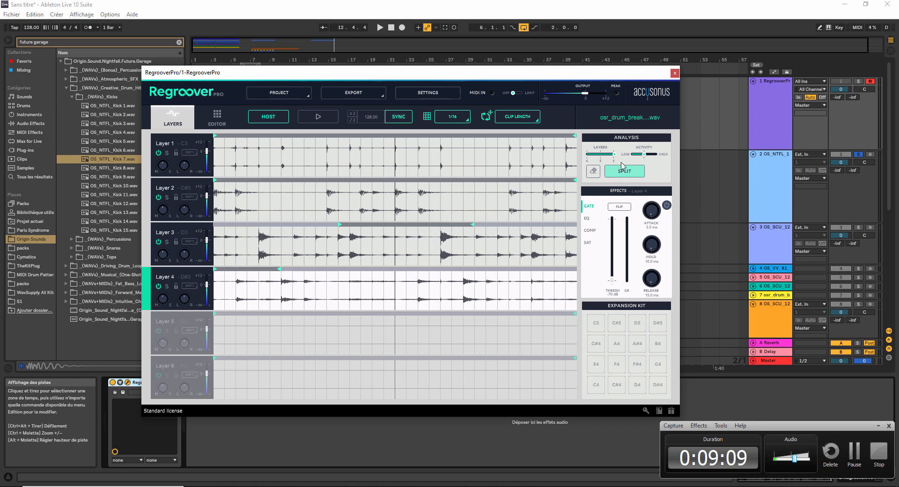
mouse_move(624, 171)
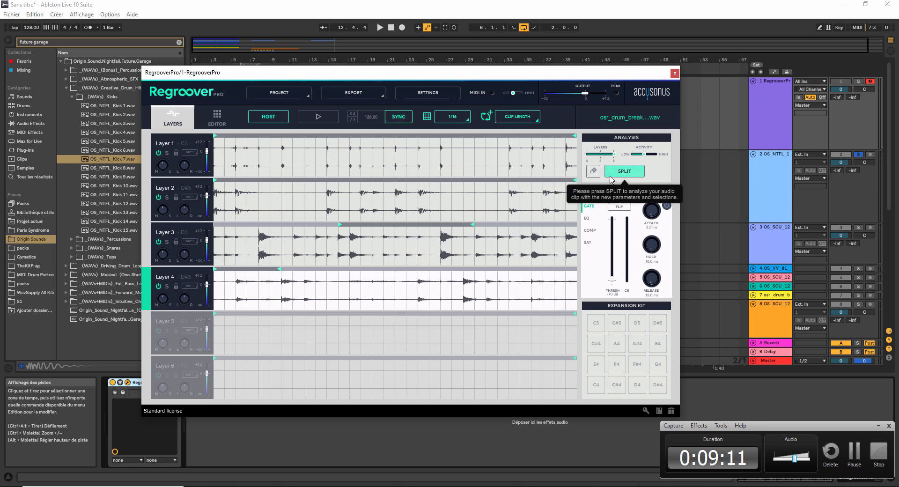
Split the drum break again so it spreads across six layers instead of four
left_click(624, 171)
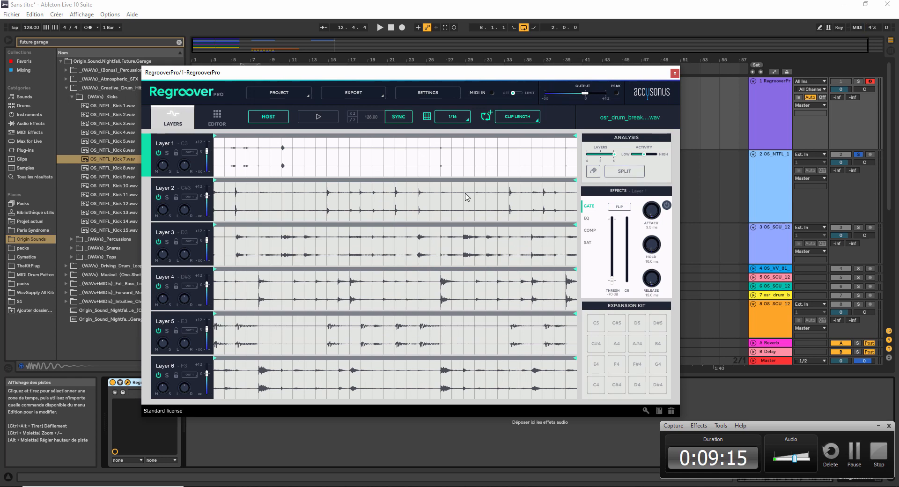
mouse_move(423, 280)
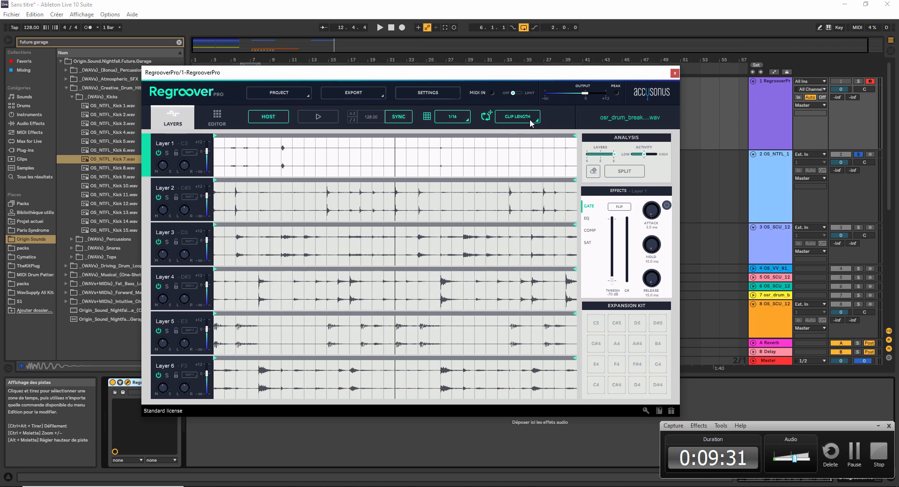
left_click(516, 117)
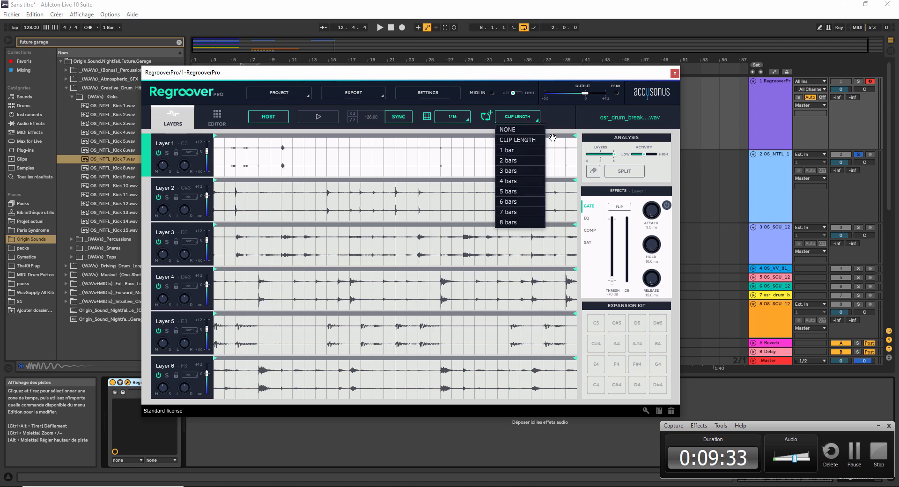
mouse_move(561, 212)
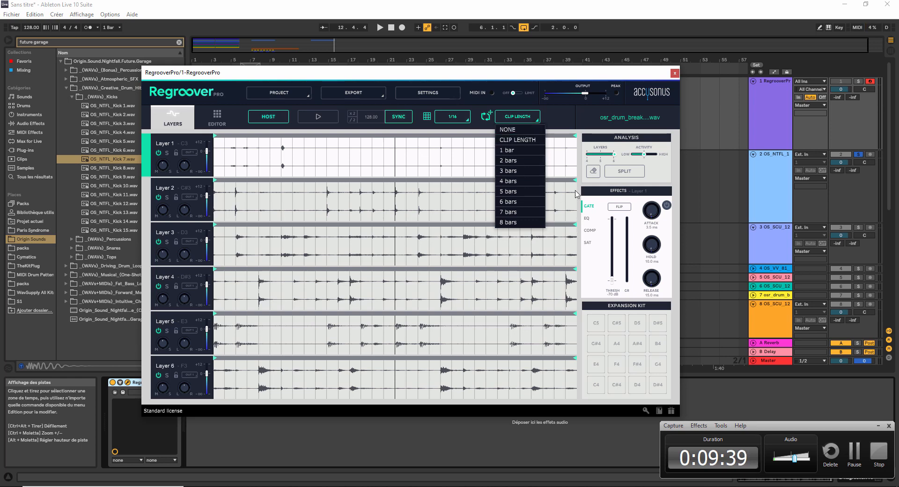
left_click(384, 160)
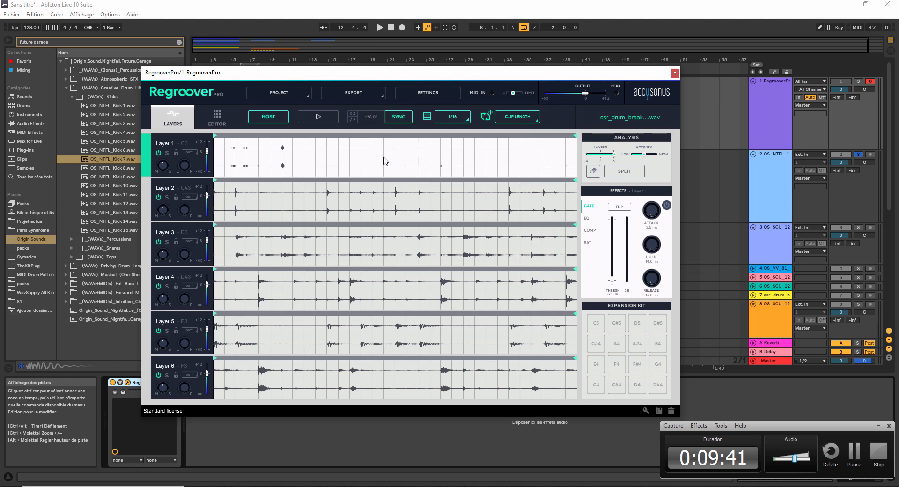
mouse_move(428, 92)
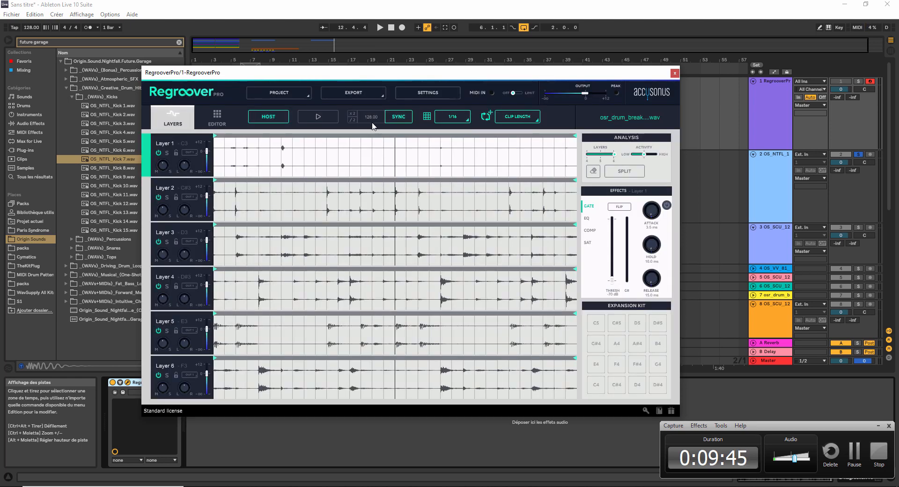
left_click(353, 92)
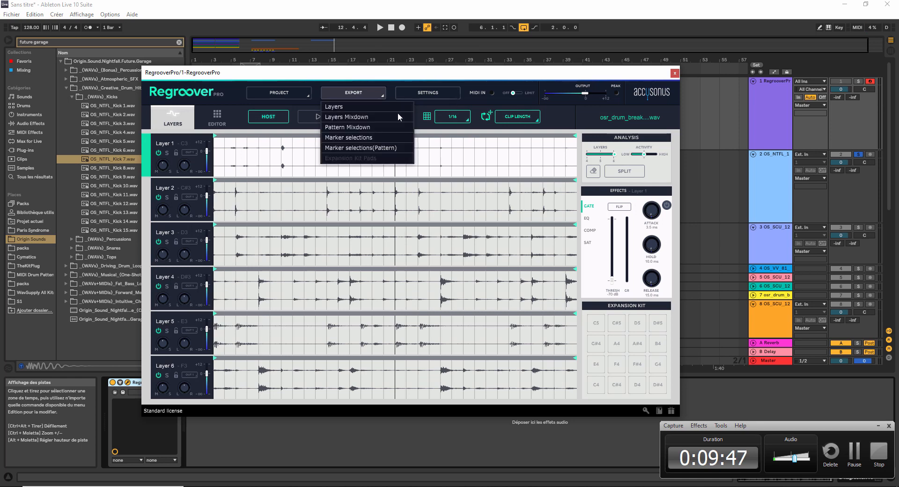
mouse_move(348, 137)
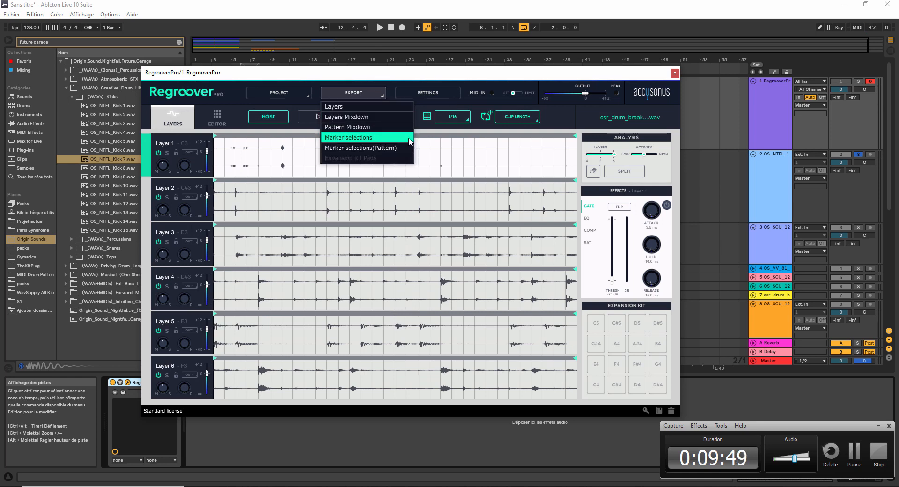
mouse_move(489, 145)
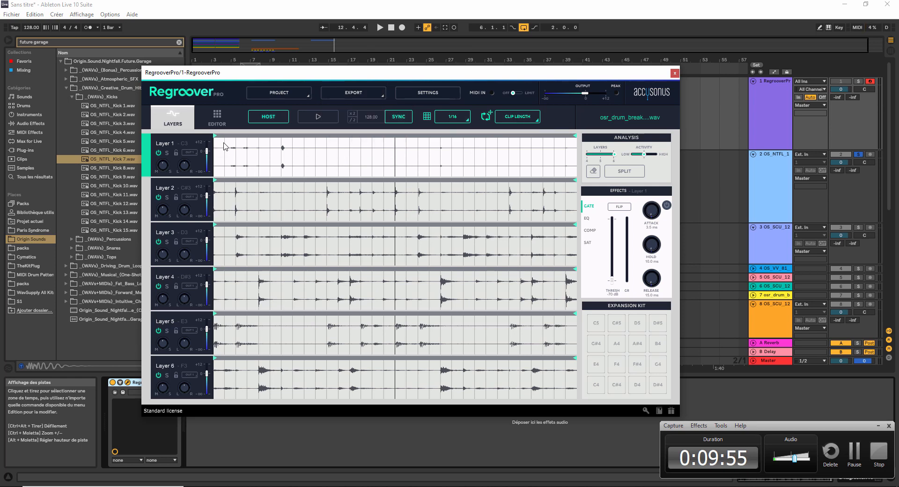
left_click(217, 119)
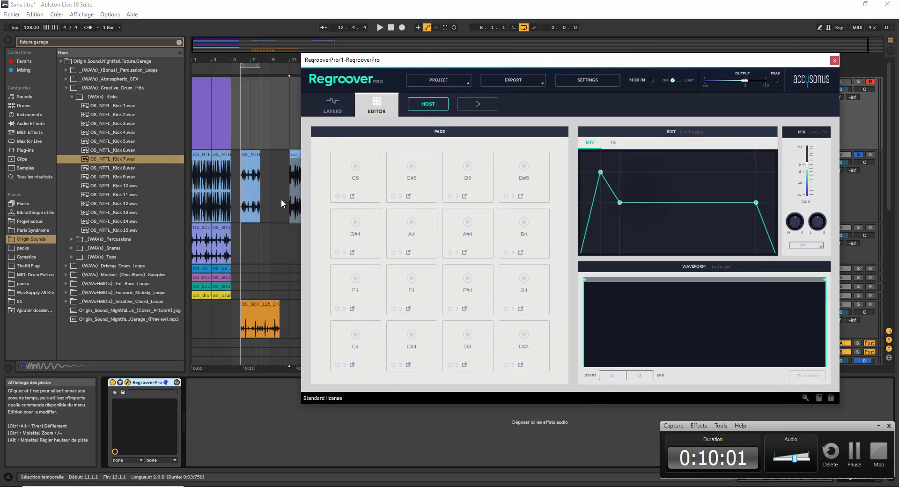
Add a long C5 note in the MIDI clip to trigger Regroover's C5 pad
left_click(834, 61)
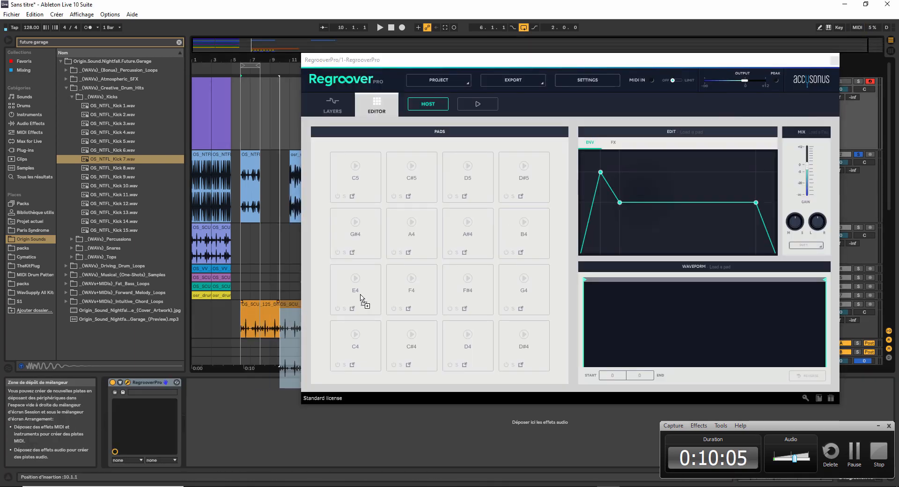
left_click(356, 177)
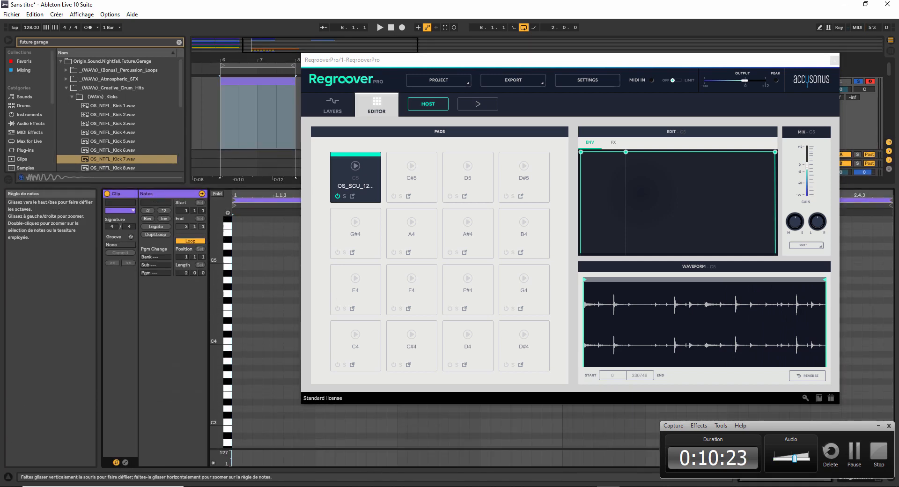
left_click(237, 272)
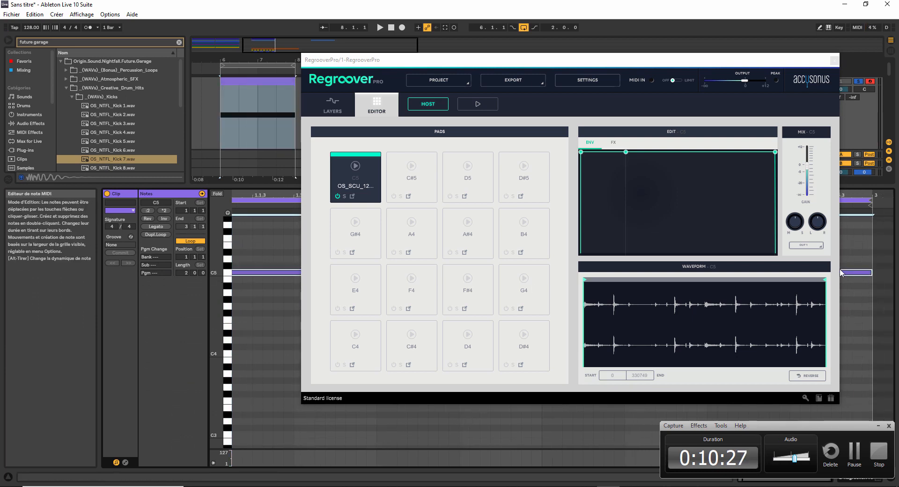
With host sync on, shorten the C5 pad's OS_SCU_125 sample to End 20690, then leave host sync off
left_click(380, 27)
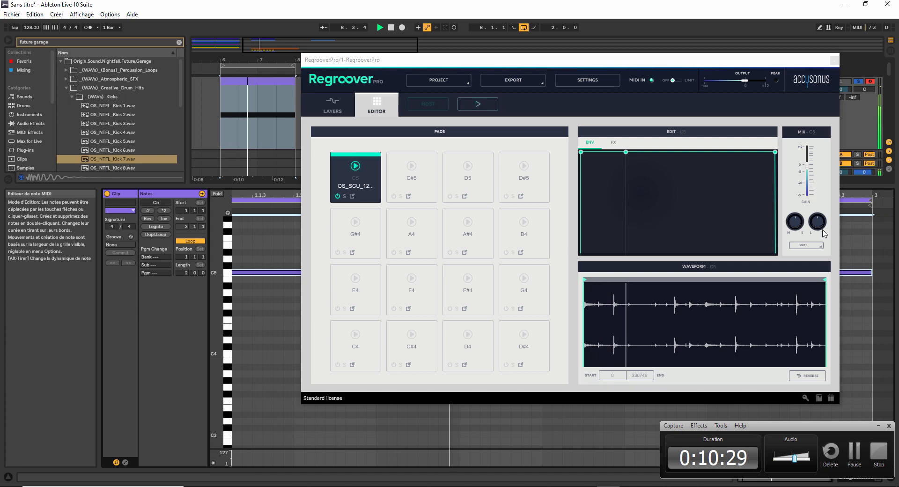
left_click(428, 104)
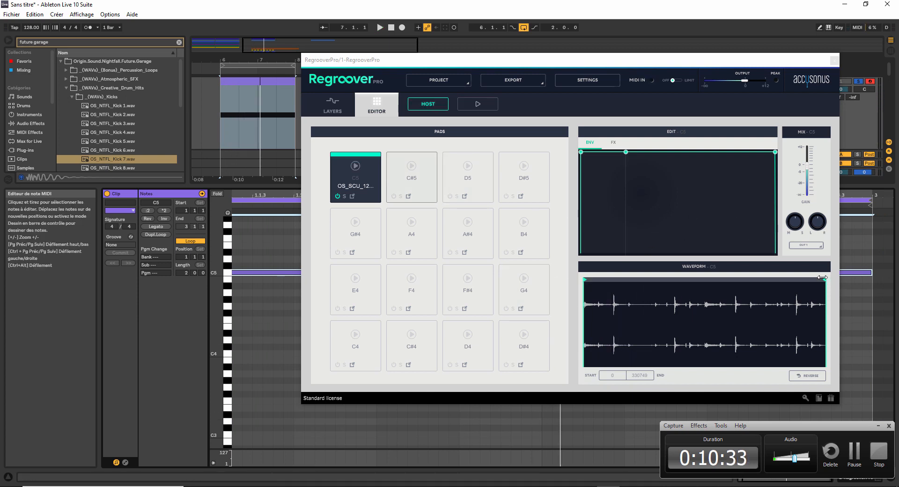
left_click_drag(823, 278, 597, 284)
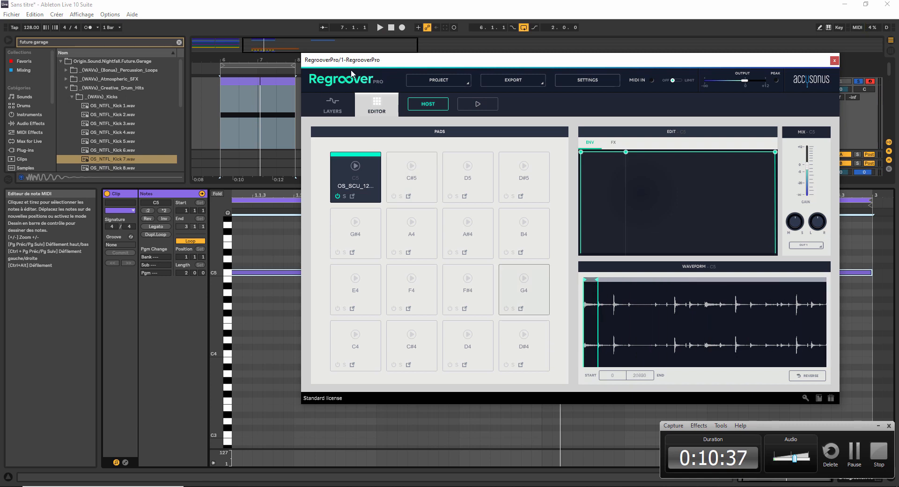
left_click(380, 27)
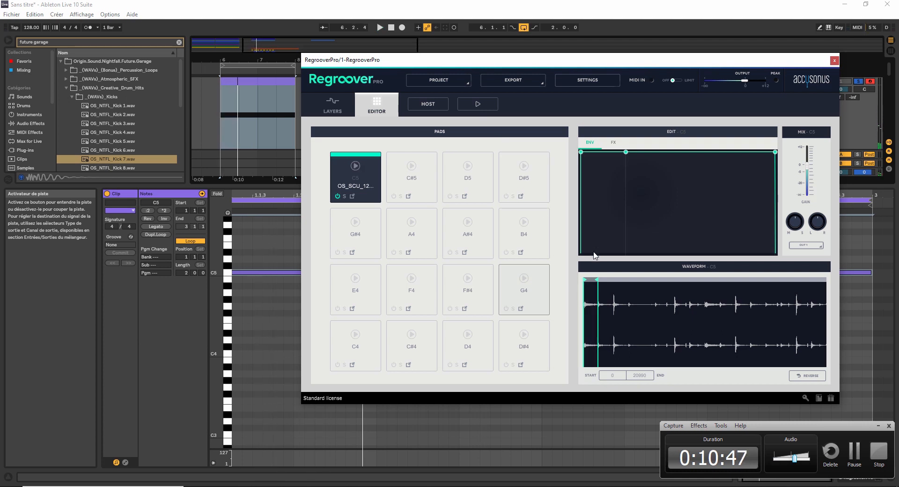
Load OS_NTFL_Kick 4.wav onto pad C#5 and OS_NTFL_Snare 4.wav onto pad D5
left_click(112, 132)
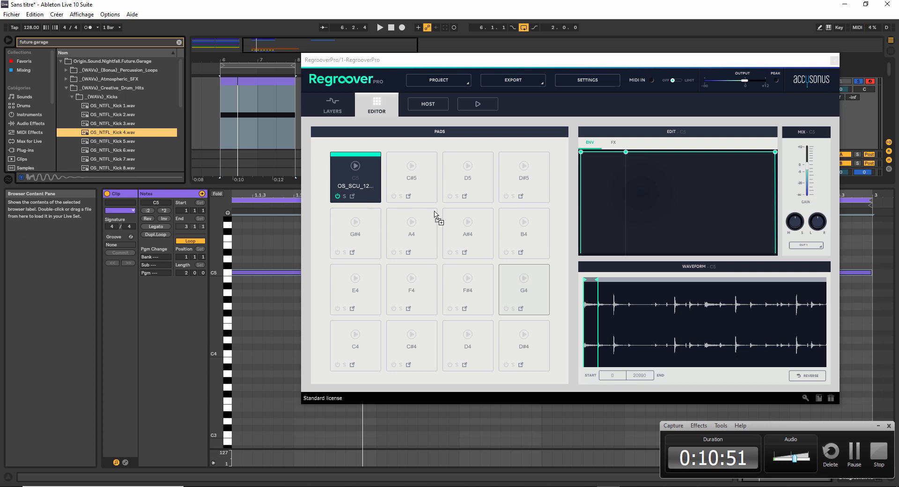
left_click(411, 172)
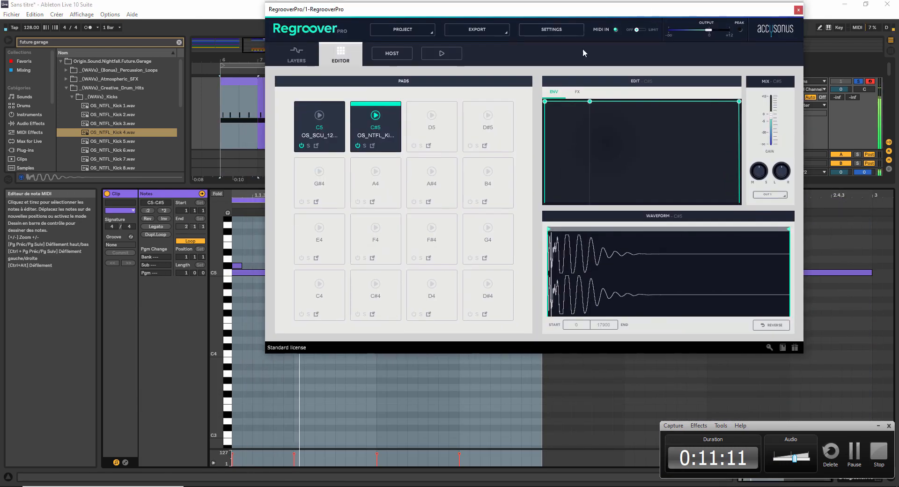
left_click(71, 96)
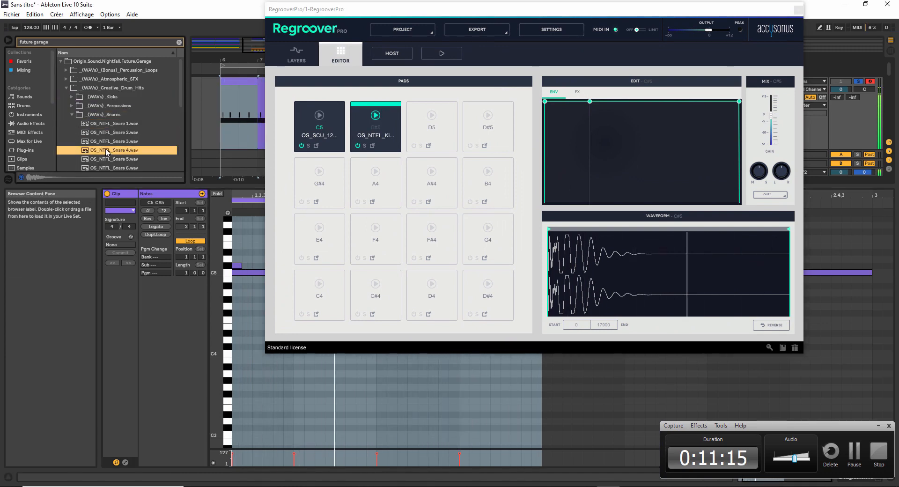
left_click(431, 126)
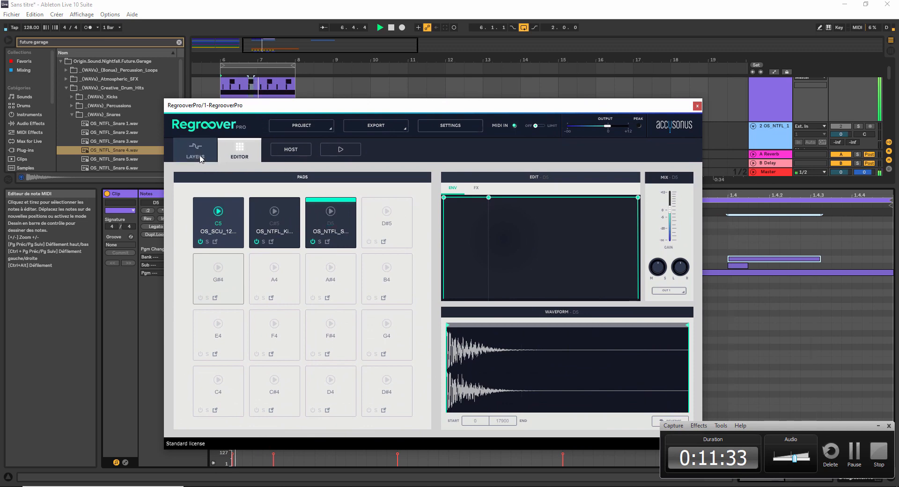
Solo Layer 4 in the Layers view, preview the loop, then close the Regroover window
left_click(195, 150)
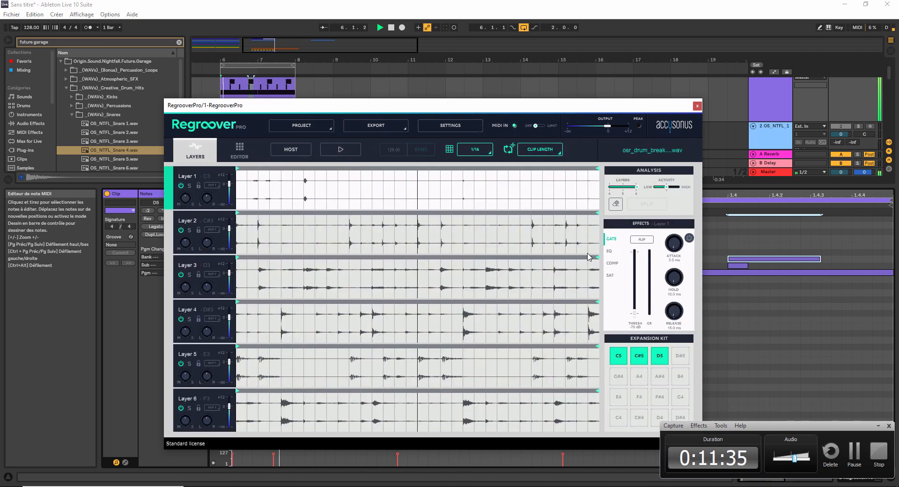
mouse_move(575, 247)
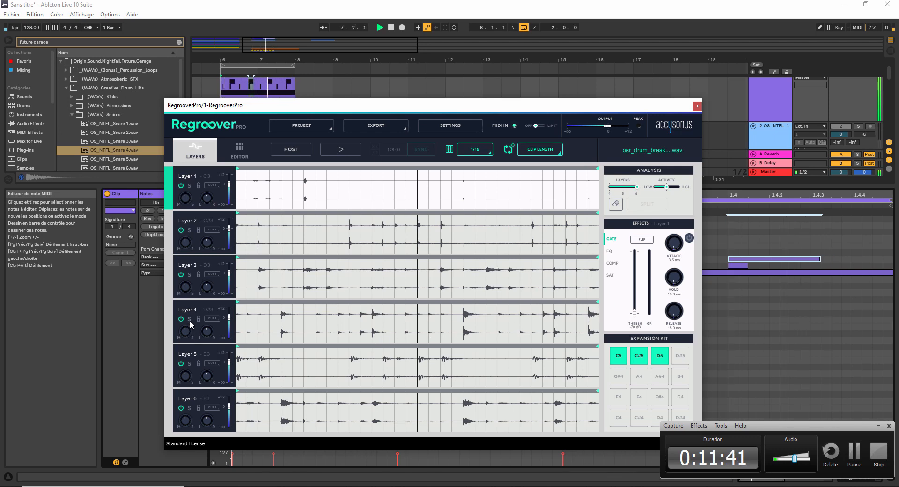
left_click(181, 319)
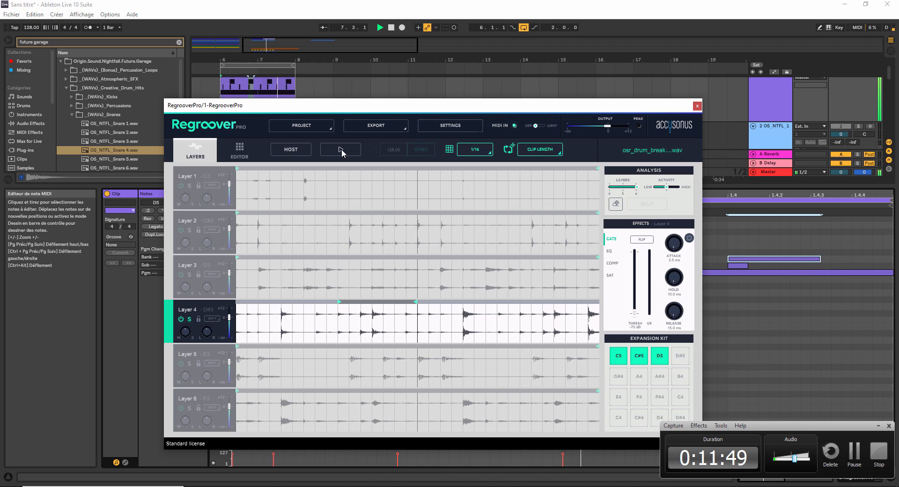
left_click(340, 149)
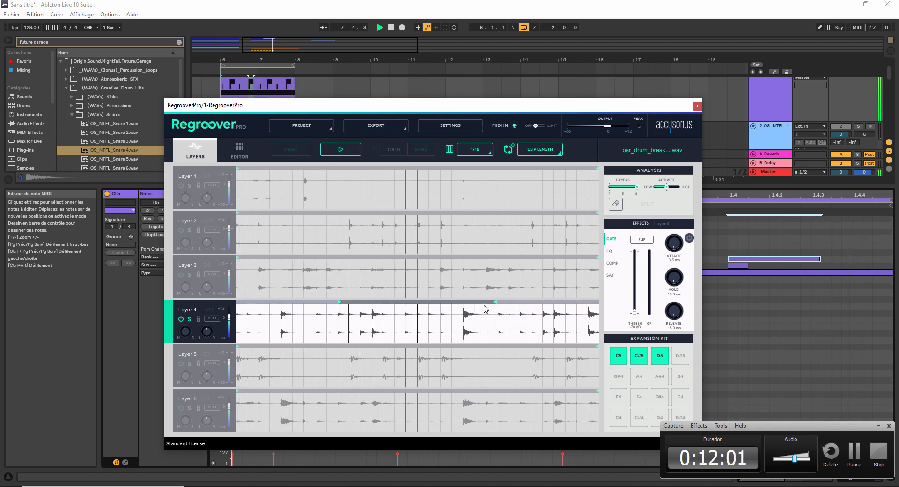
left_click(697, 105)
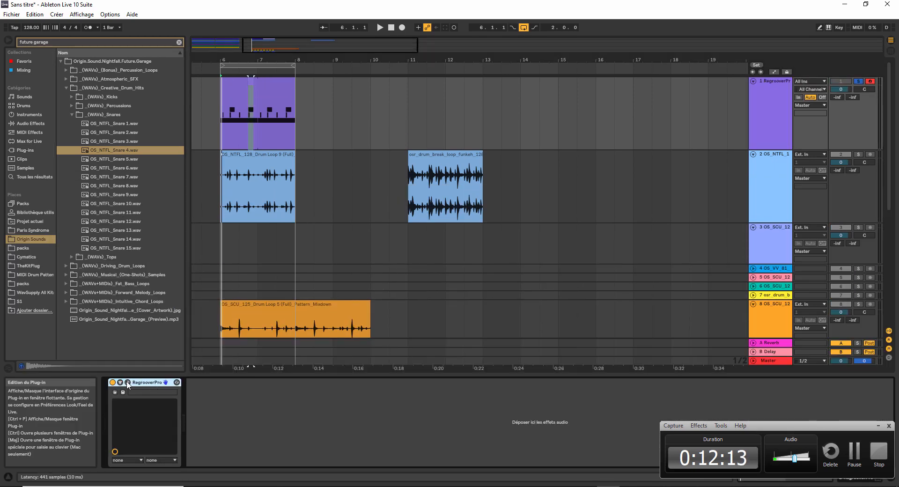
Reopen Regroover and, after a look at the D5 pad's FX, shape its envelope with decay, sustain and release
left_click(128, 383)
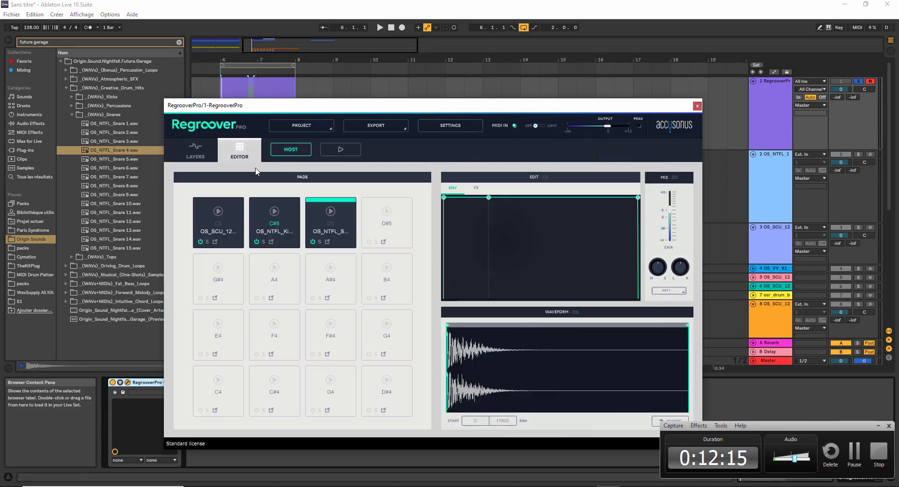
mouse_move(480, 190)
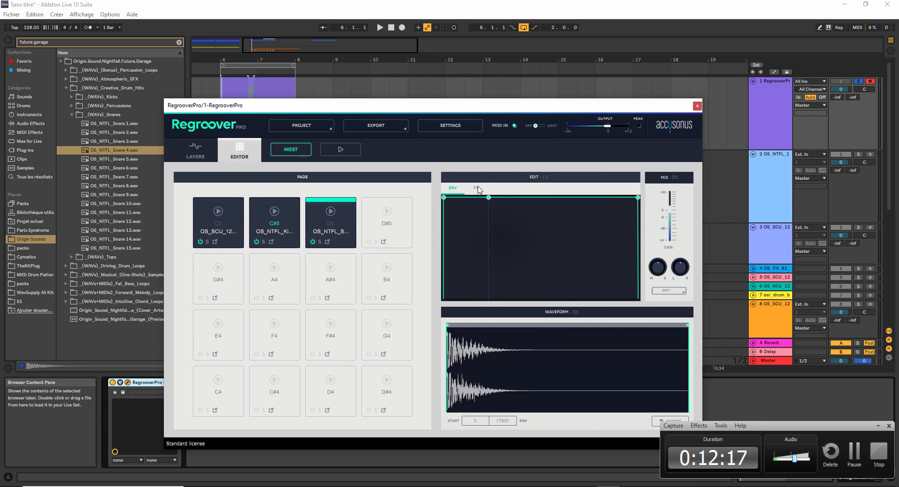
left_click(476, 188)
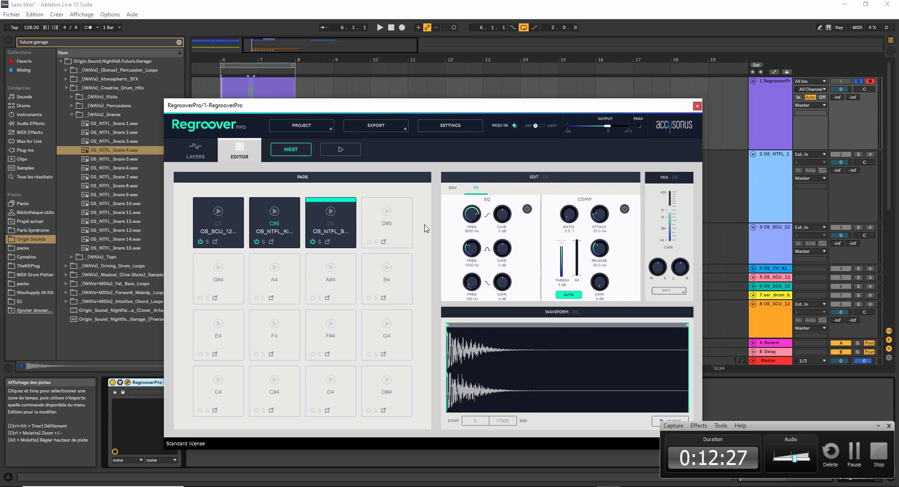
left_click(453, 188)
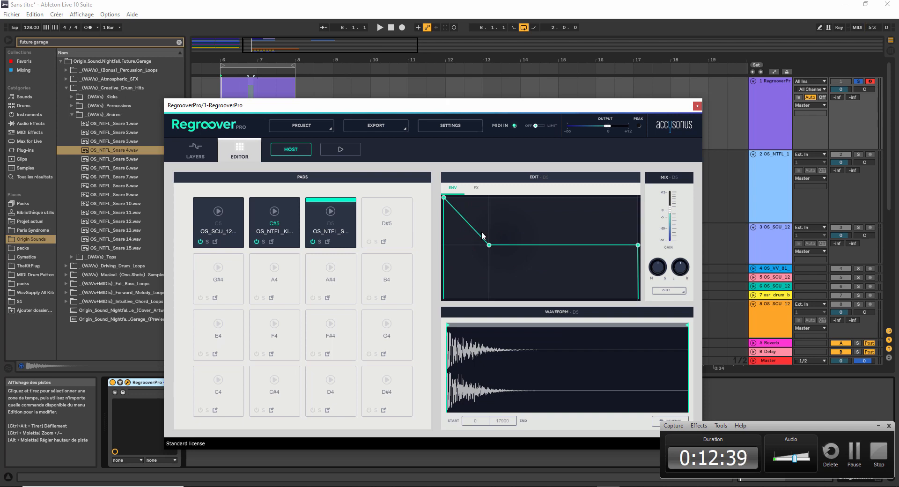
mouse_move(609, 250)
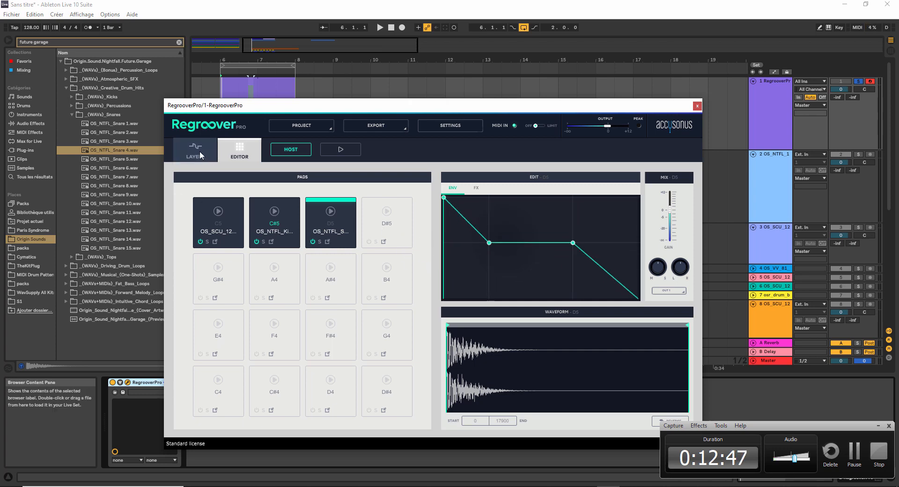
Return to Regroover's six-layer view to solo Layer 2 for extraction to track 2 at bar 6
left_click(194, 152)
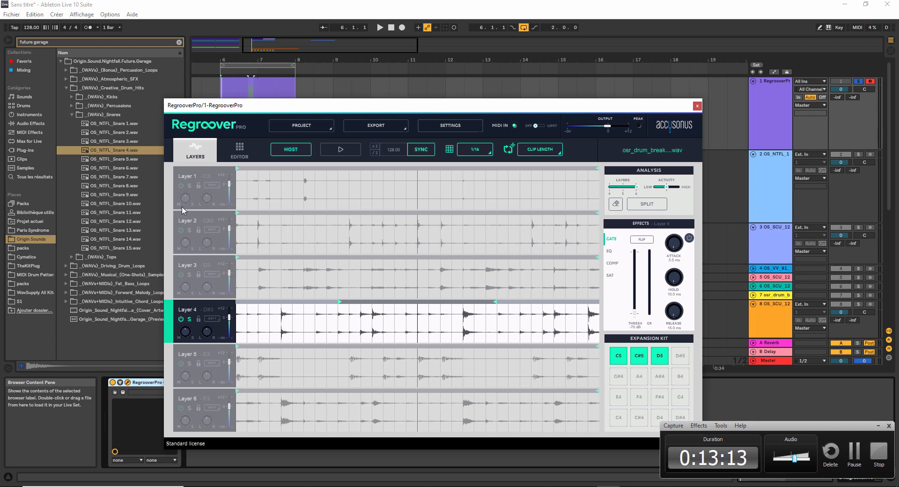
mouse_move(229, 230)
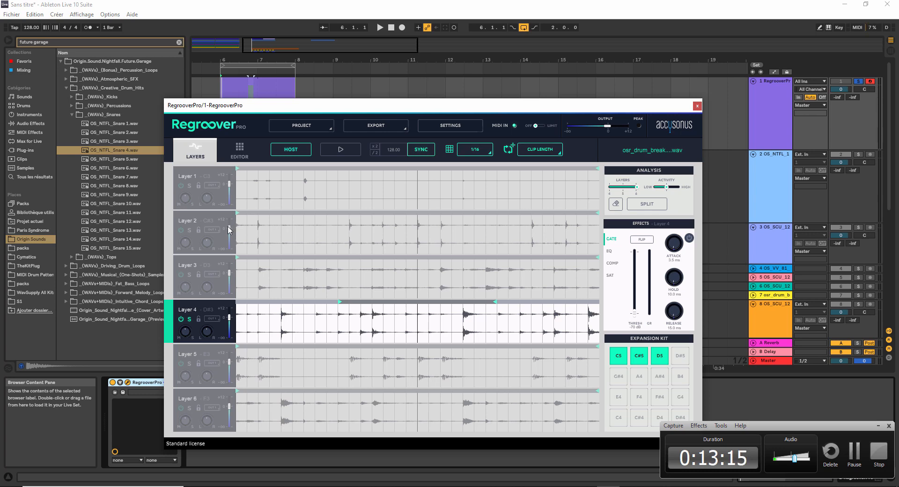
mouse_move(553, 319)
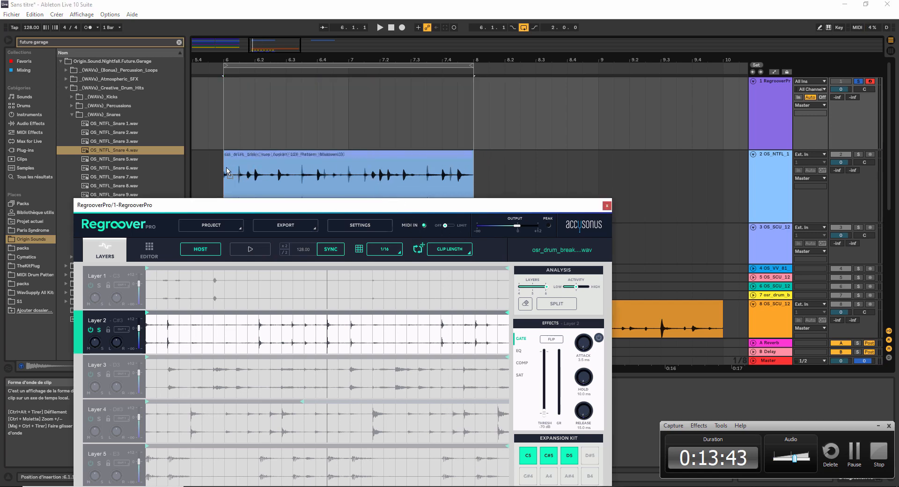
Insert a MIDI track under track 2 with an empty MIDI clip opened in the Detail View
left_click(606, 206)
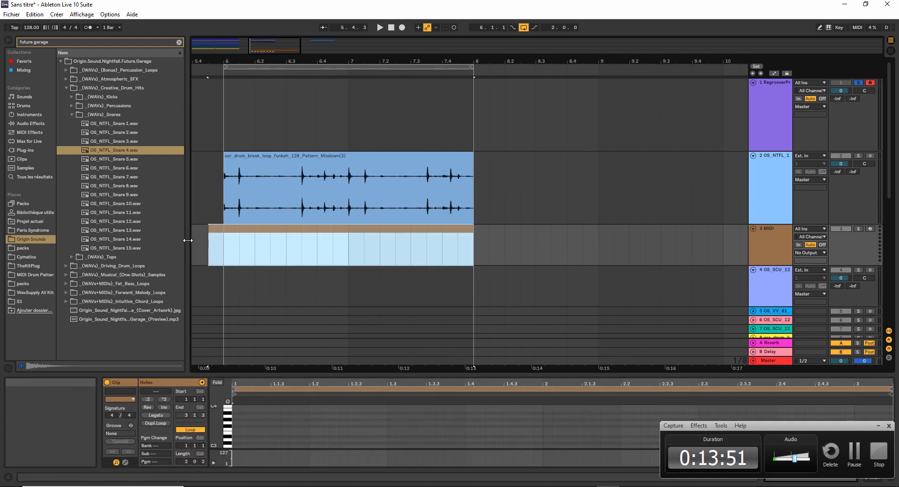
left_click(238, 234)
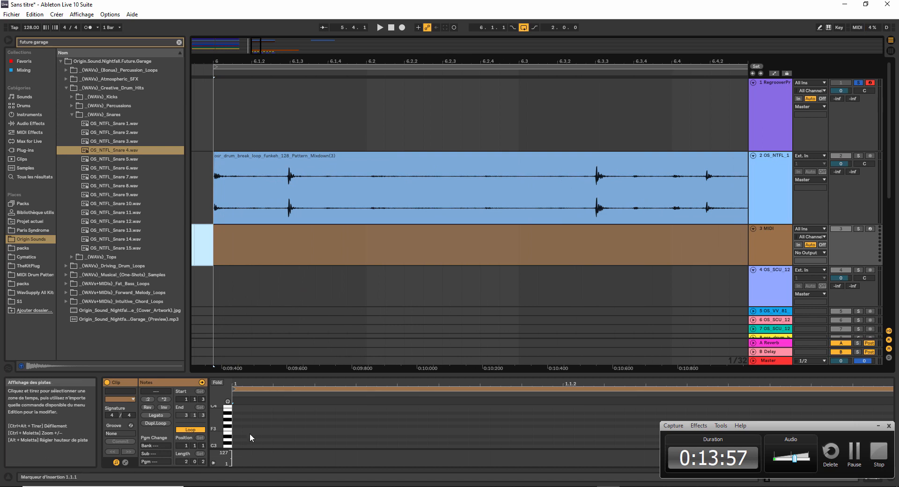
left_click(247, 446)
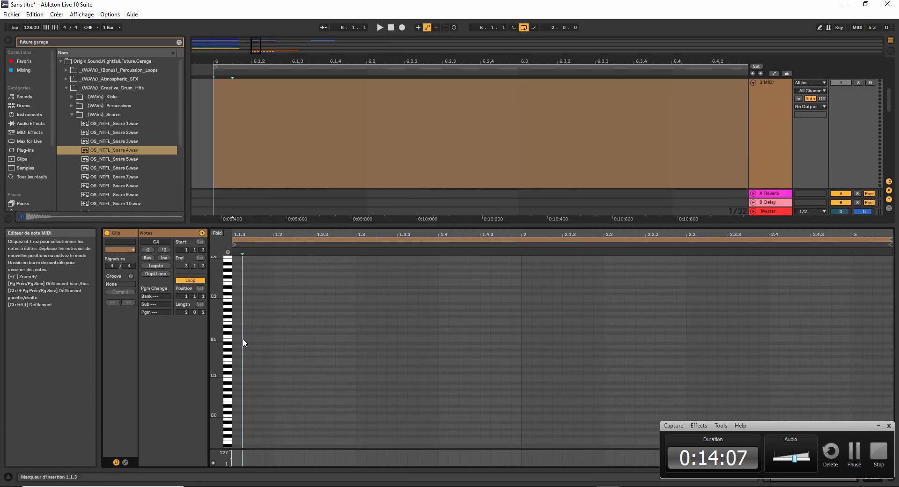
Set the track 3 MIDI clip to span bars 6–8 under the drum-break mixdown and zoom the arrangement out
left_click_drag(244, 340, 330, 340)
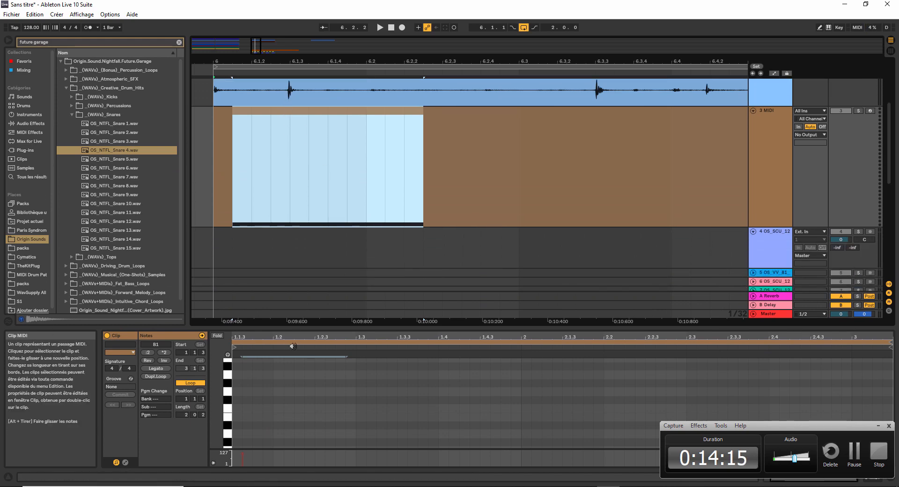
left_click(313, 429)
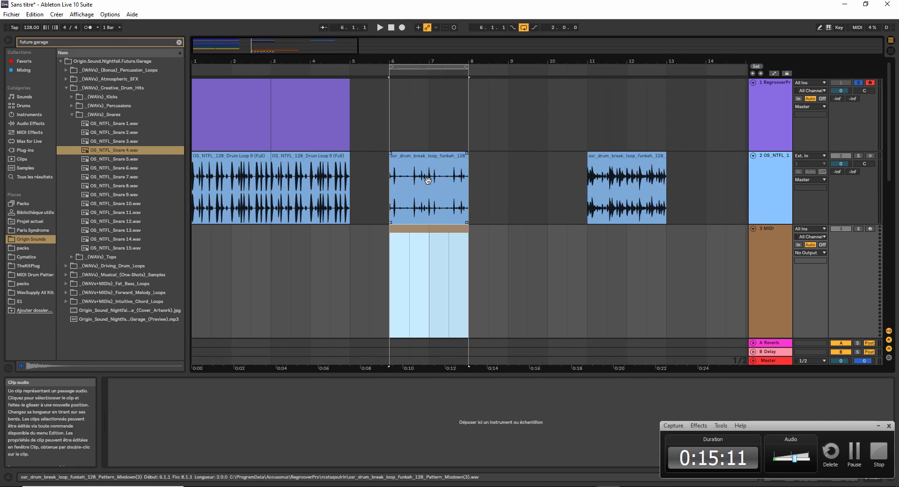
mouse_move(407, 62)
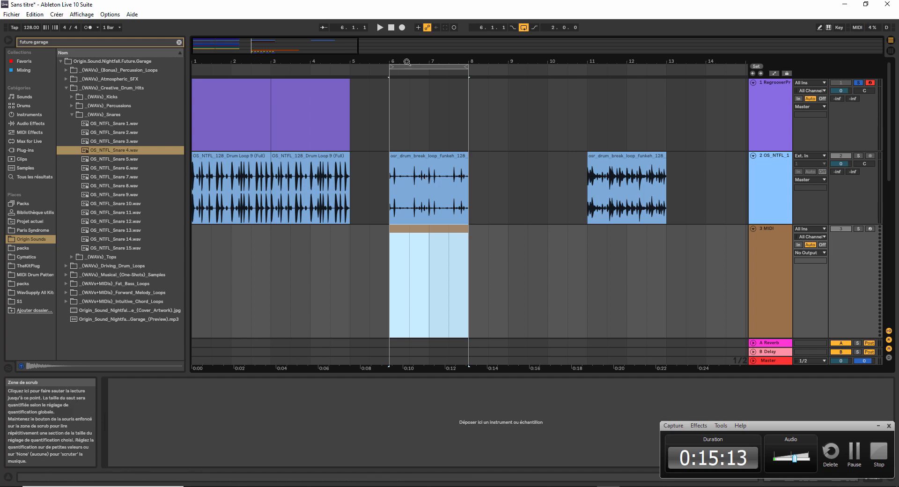